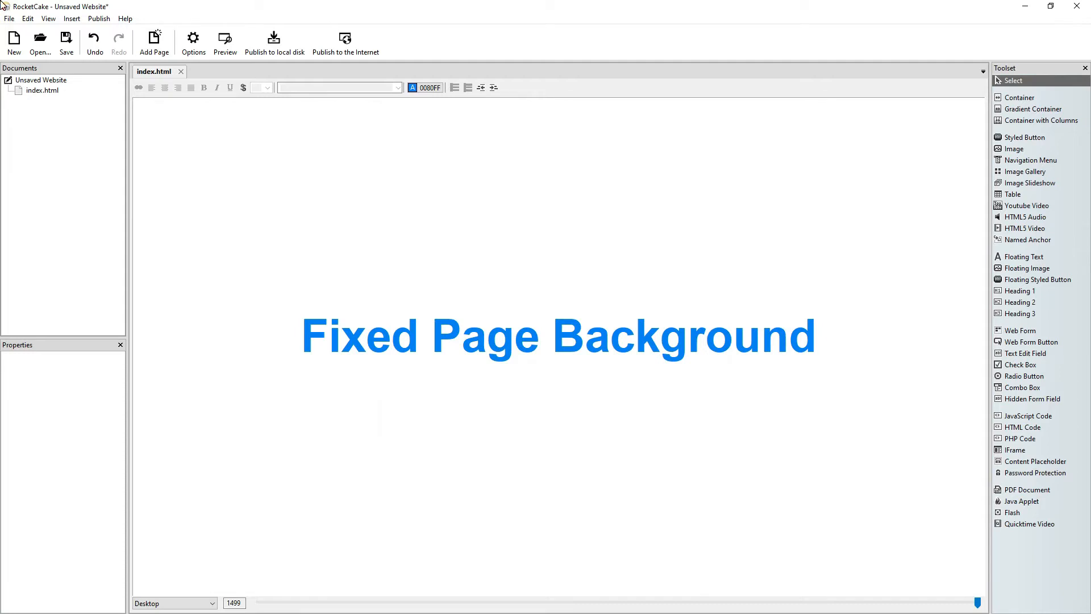
Discard the current page and create a new website from the Office Consult template
click(13, 42)
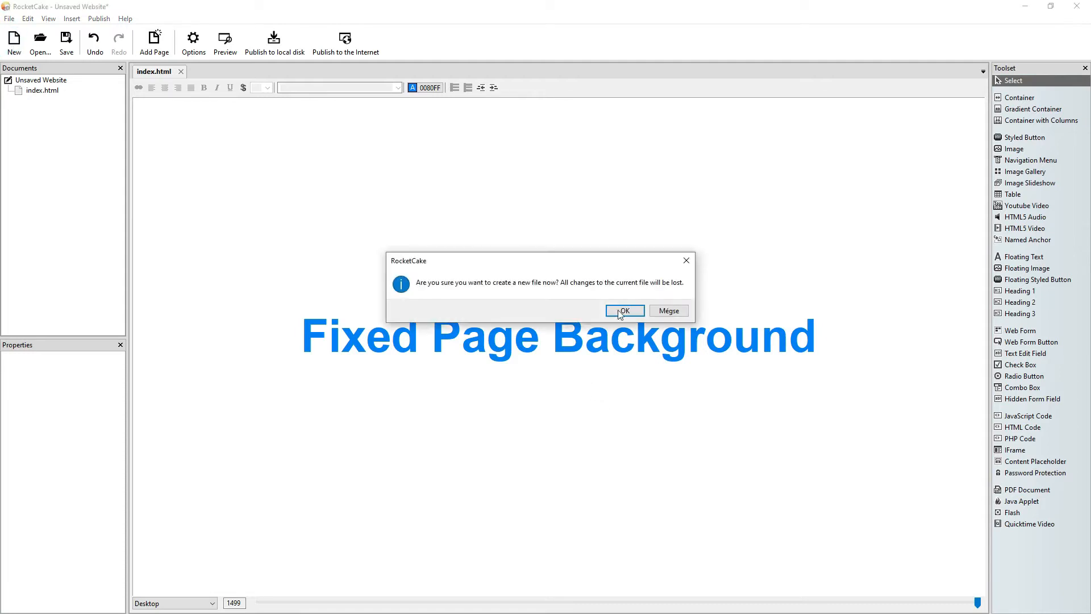
click(623, 311)
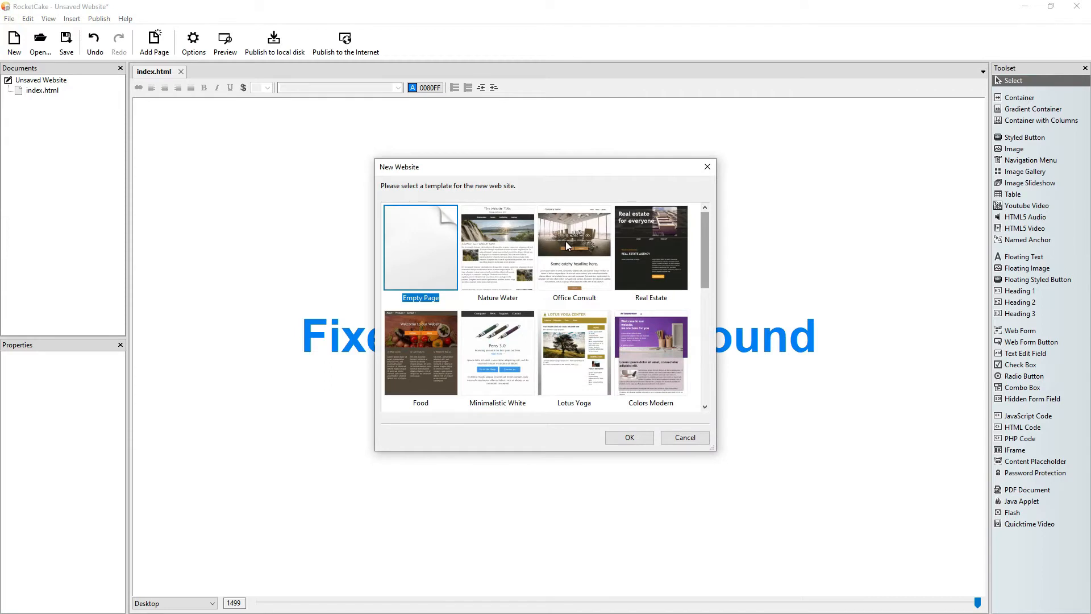
click(573, 247)
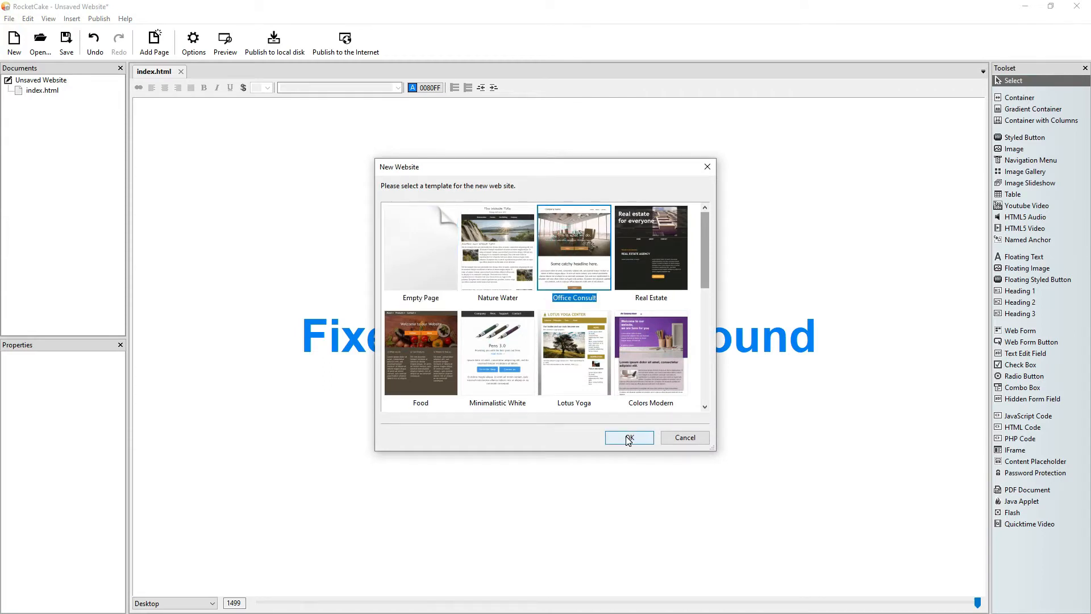
click(628, 436)
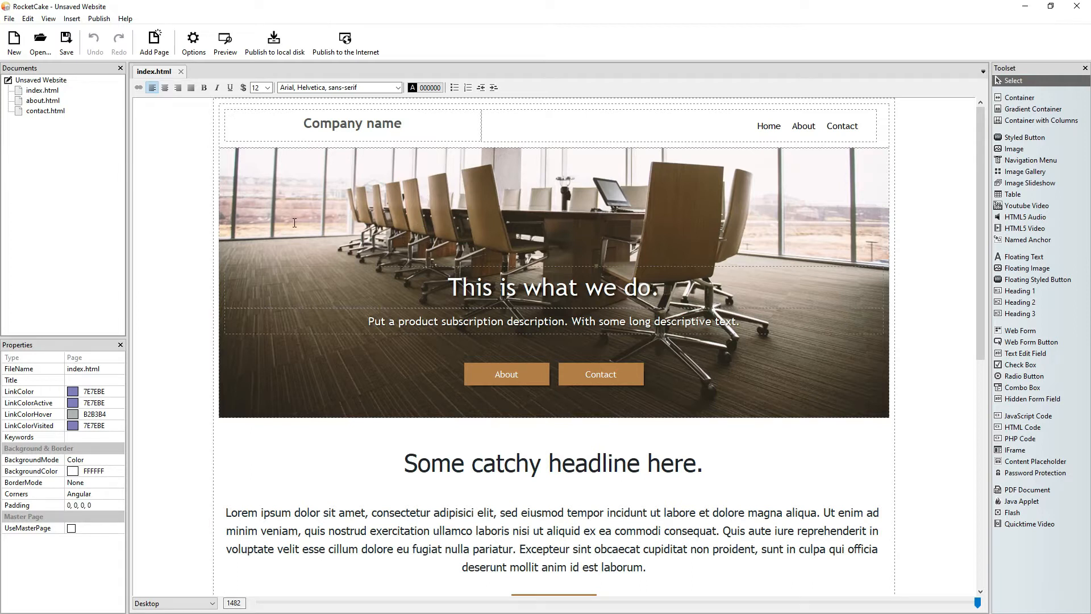
Check the hero banner's background image path, then preview the page in the browser
click(285, 222)
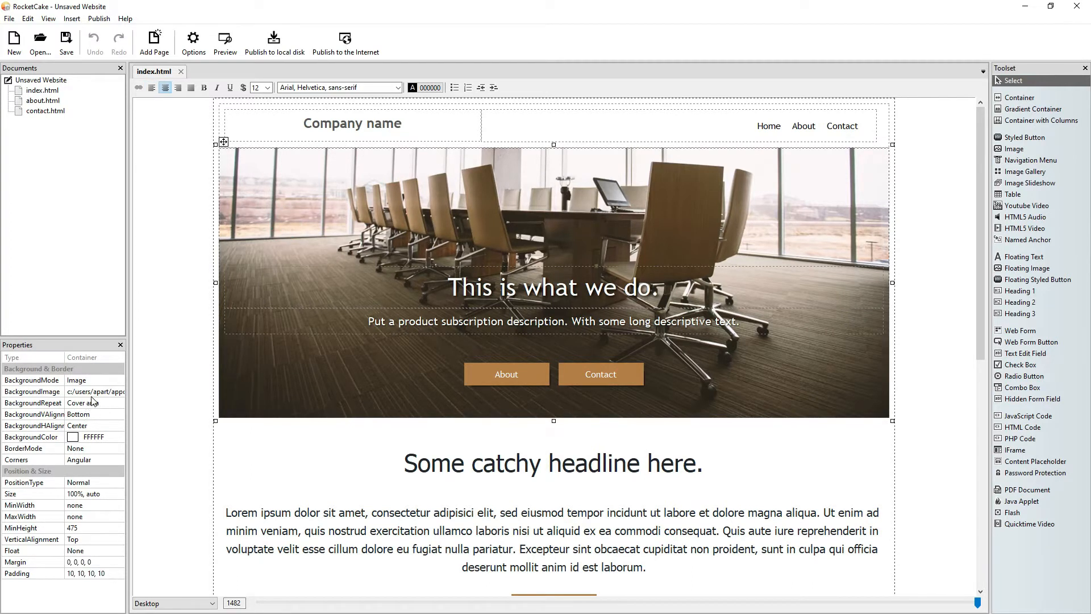
click(95, 391)
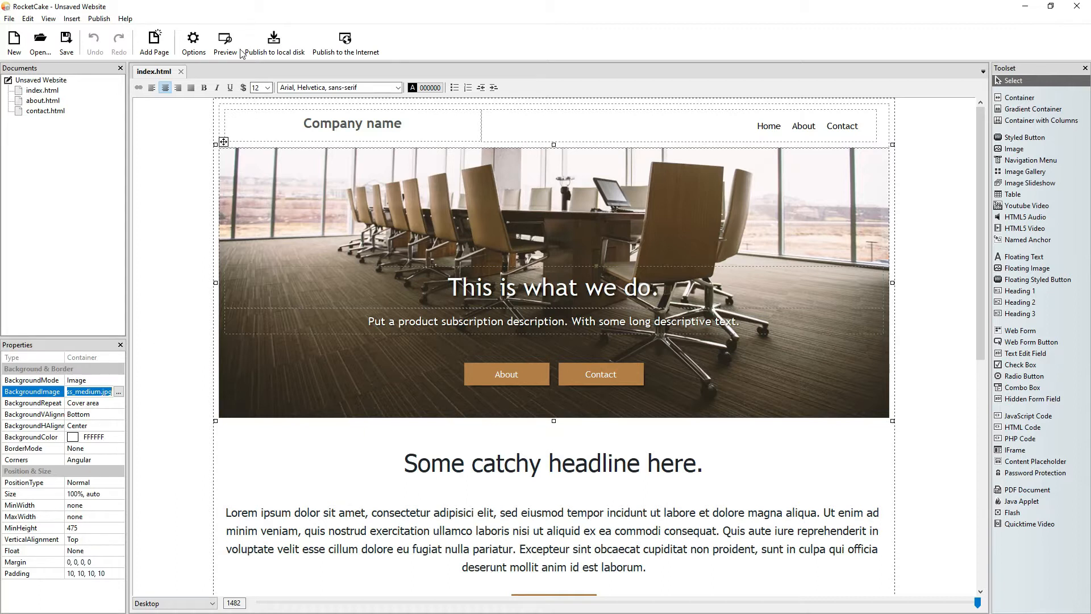
click(224, 42)
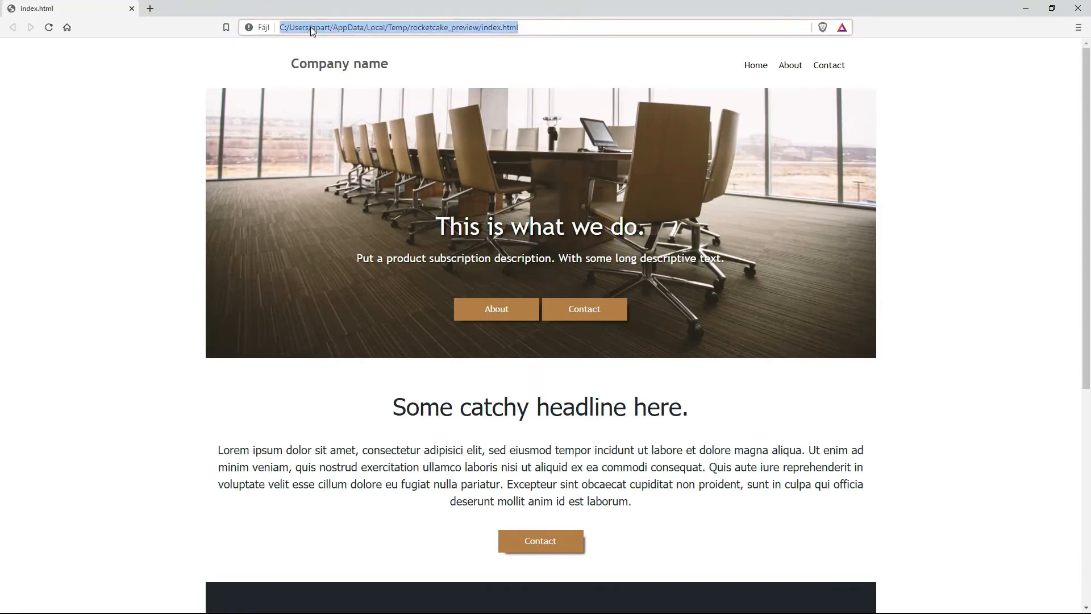
Open business_medium.jpg from the product_modern templatedata folder and start saving it
text(c:/users/apart/appdata/local/rocketcake/templatedata/product_modern/business_medium.jpg)
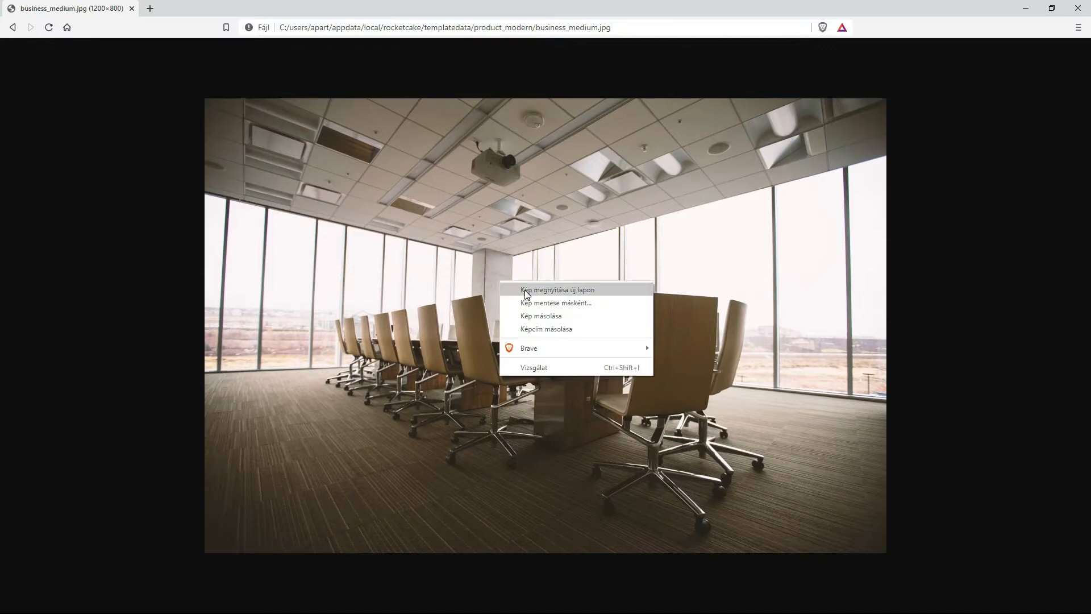
click(556, 302)
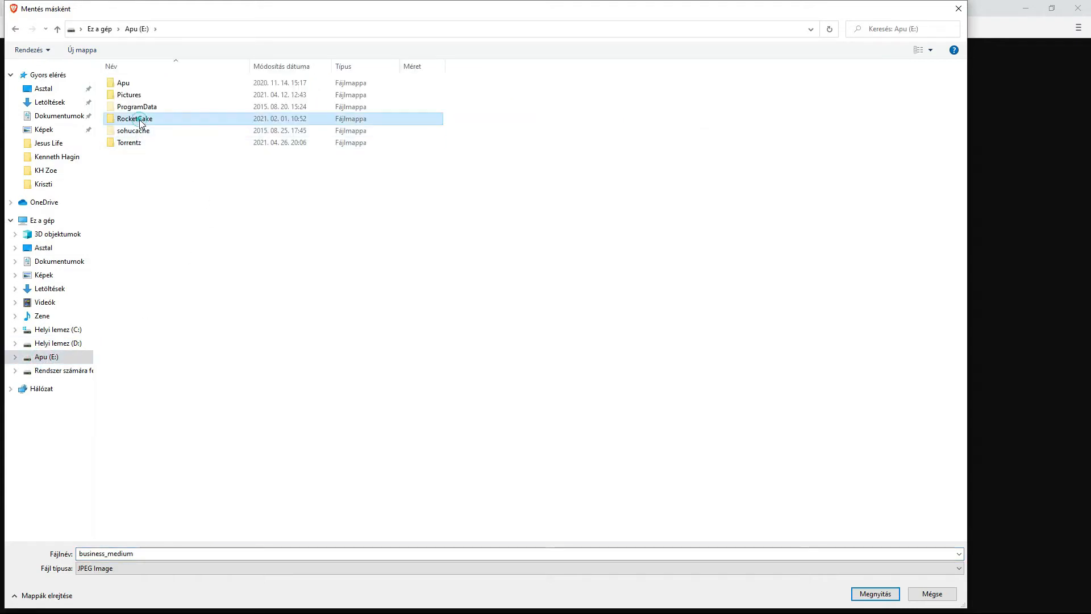
Save the photo as business_medium.jpg into RocketCake/rctutorials/assets
double_click(134, 118)
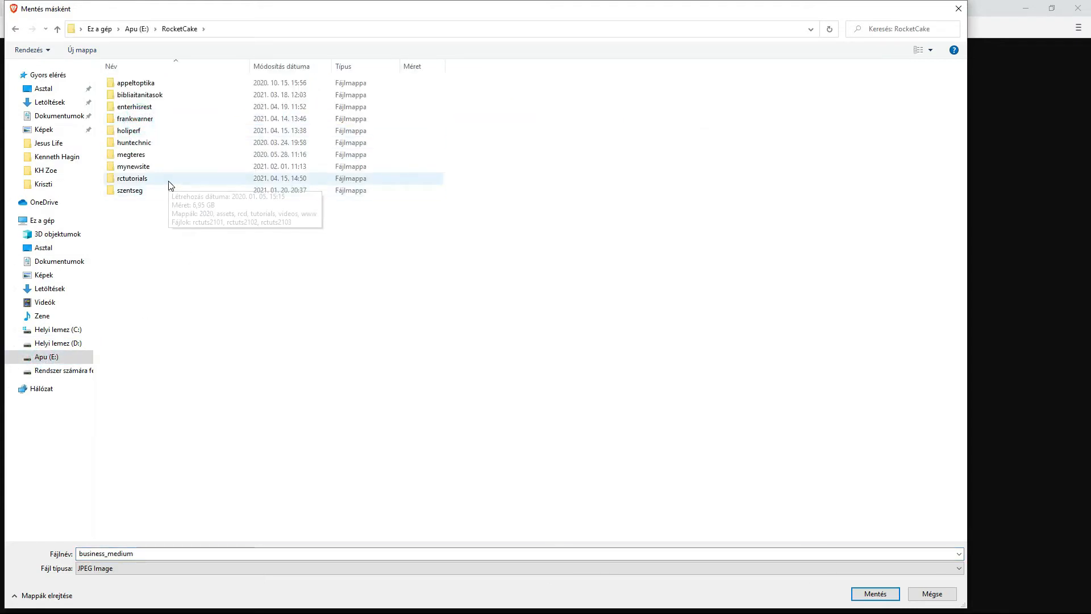
double_click(132, 178)
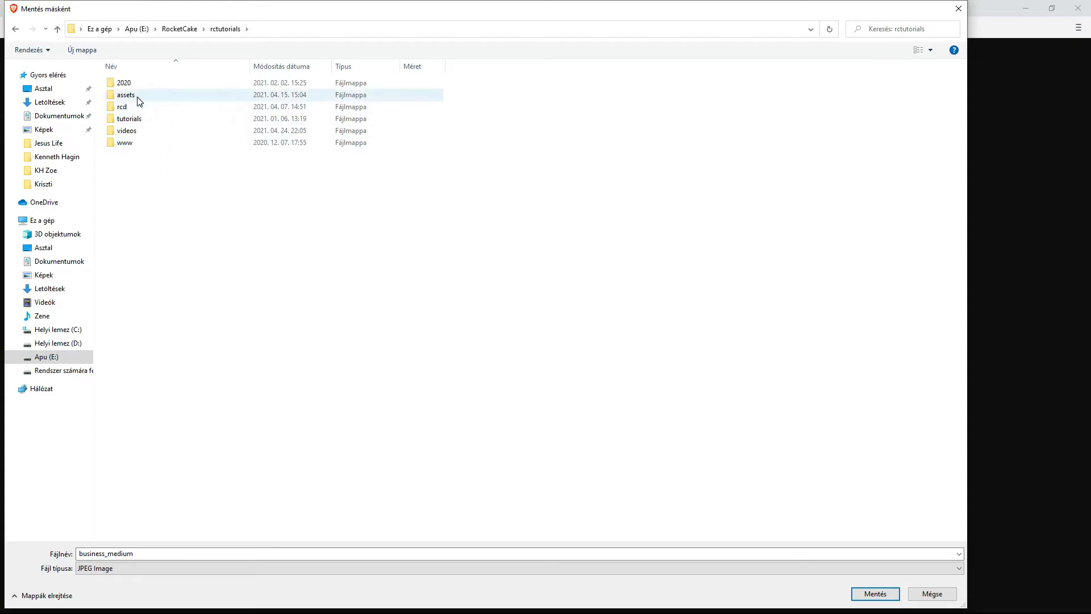
double_click(125, 94)
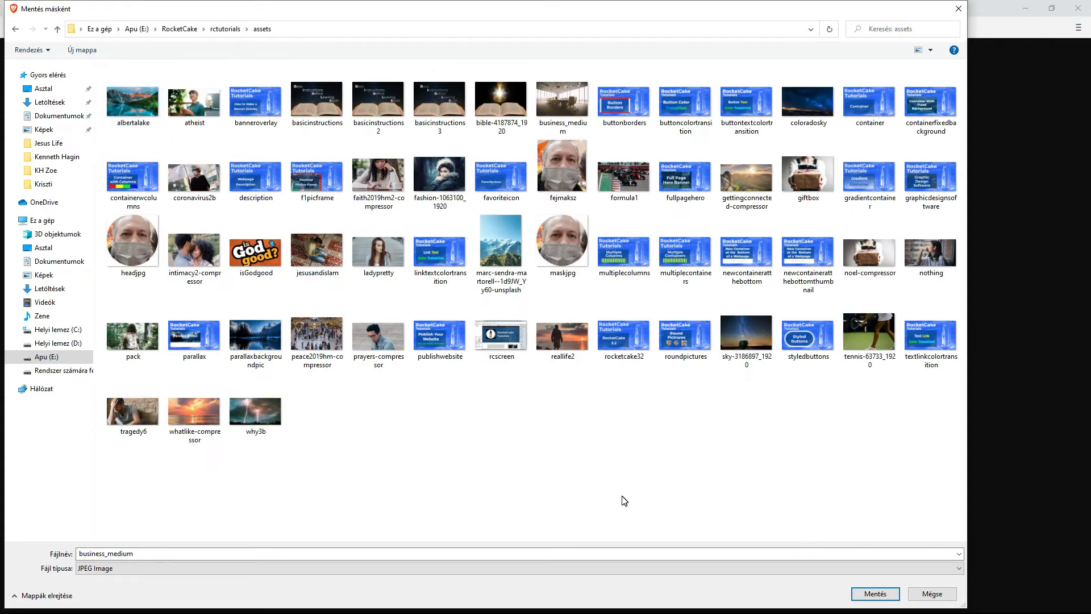
click(561, 103)
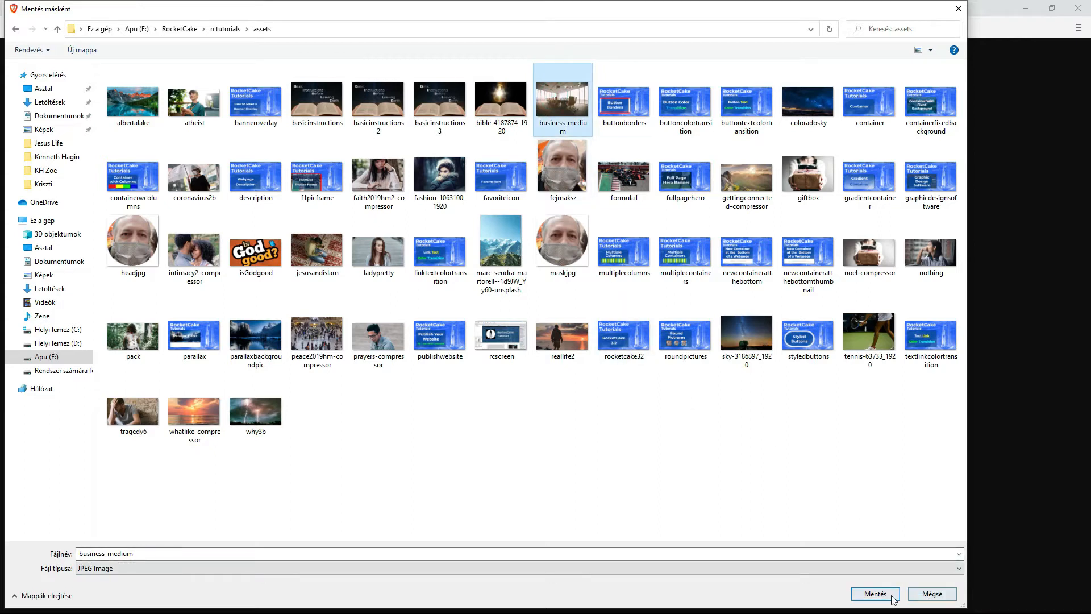
click(875, 593)
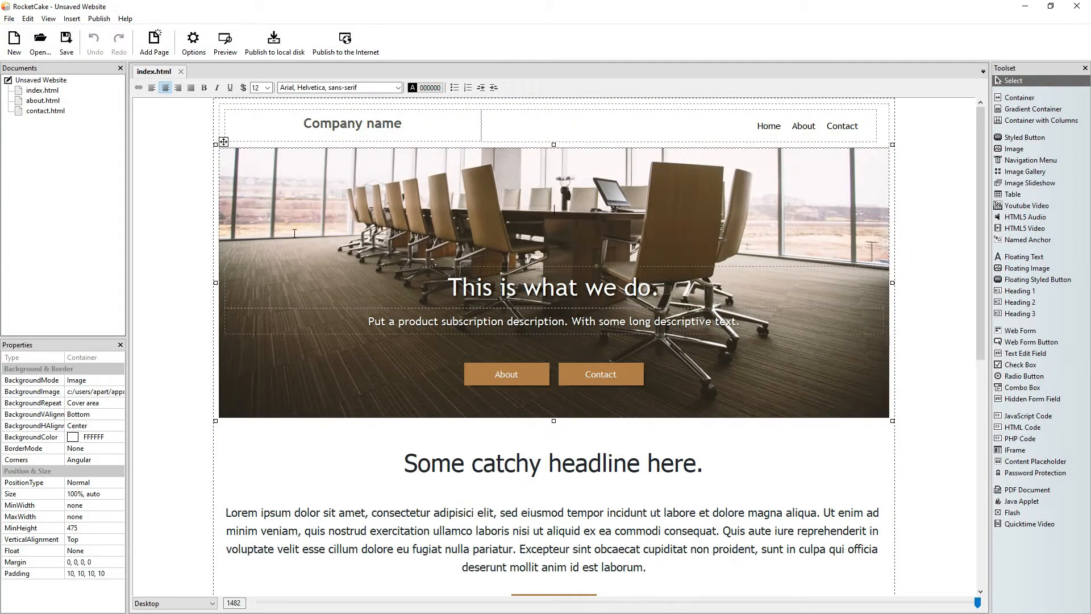
mouse_move(161, 333)
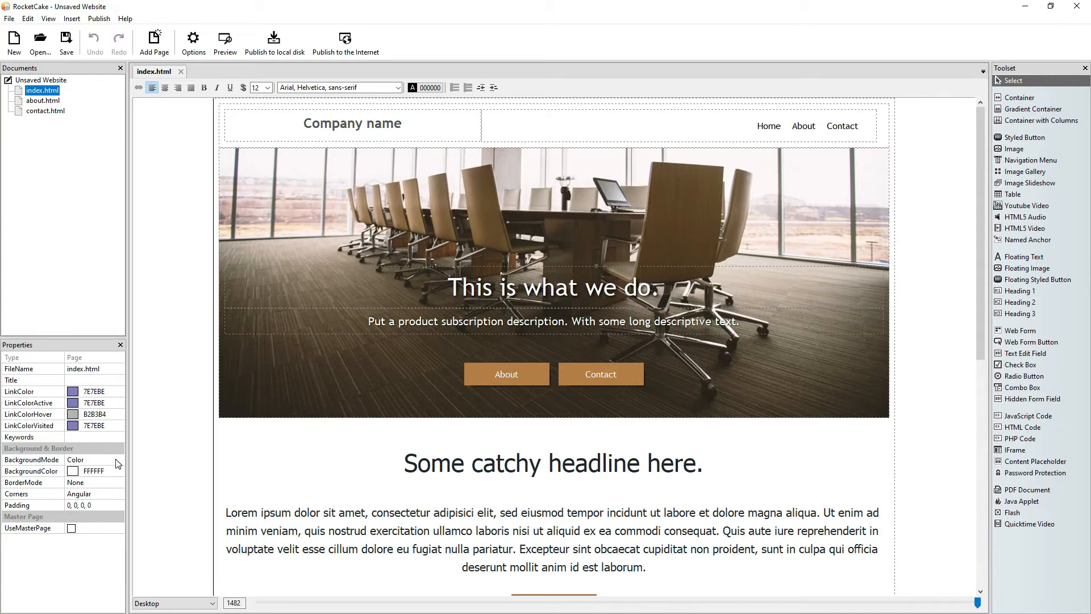
Set the index page's background image to business_medium.jpg from the assets folder
click(118, 459)
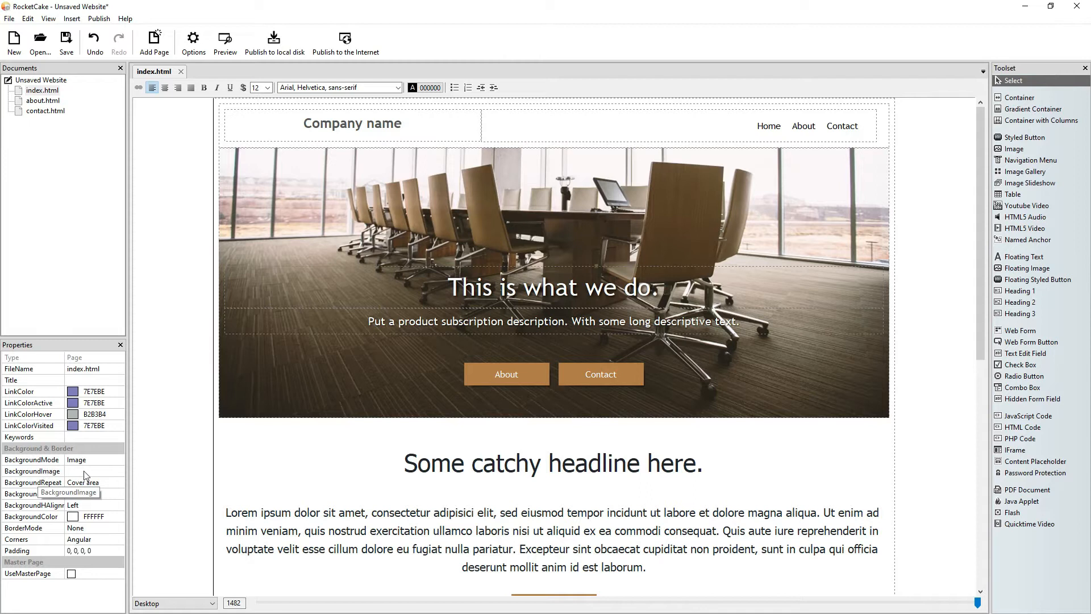
click(94, 470)
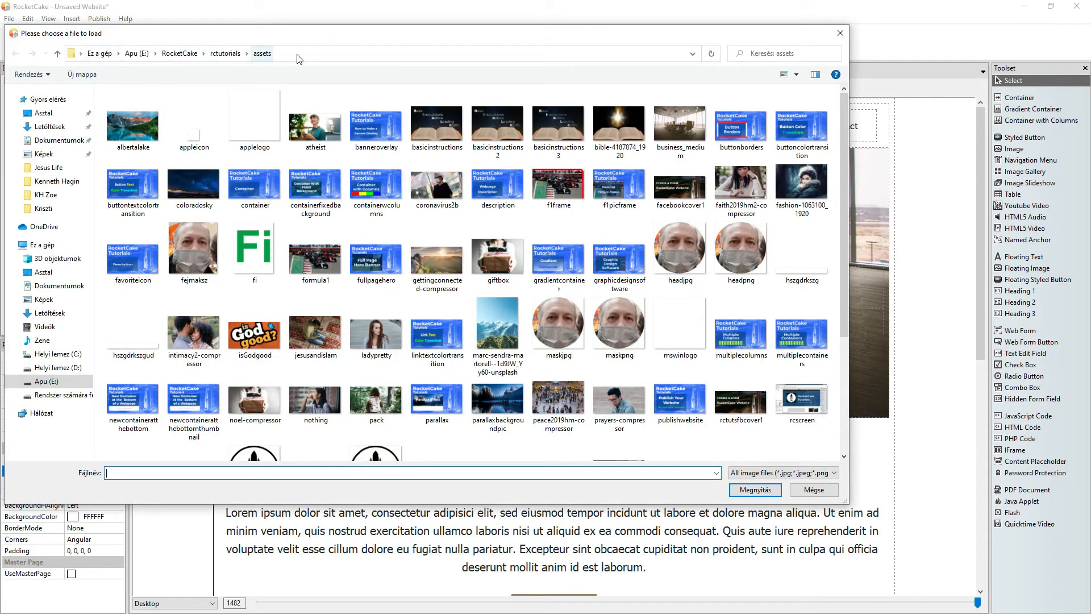
click(375, 118)
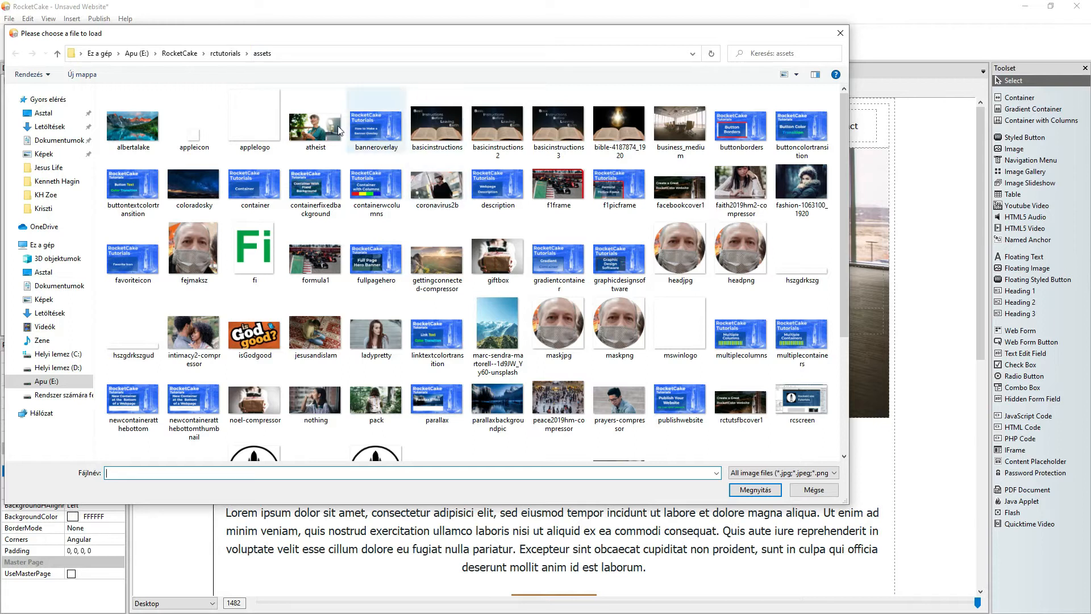
click(680, 122)
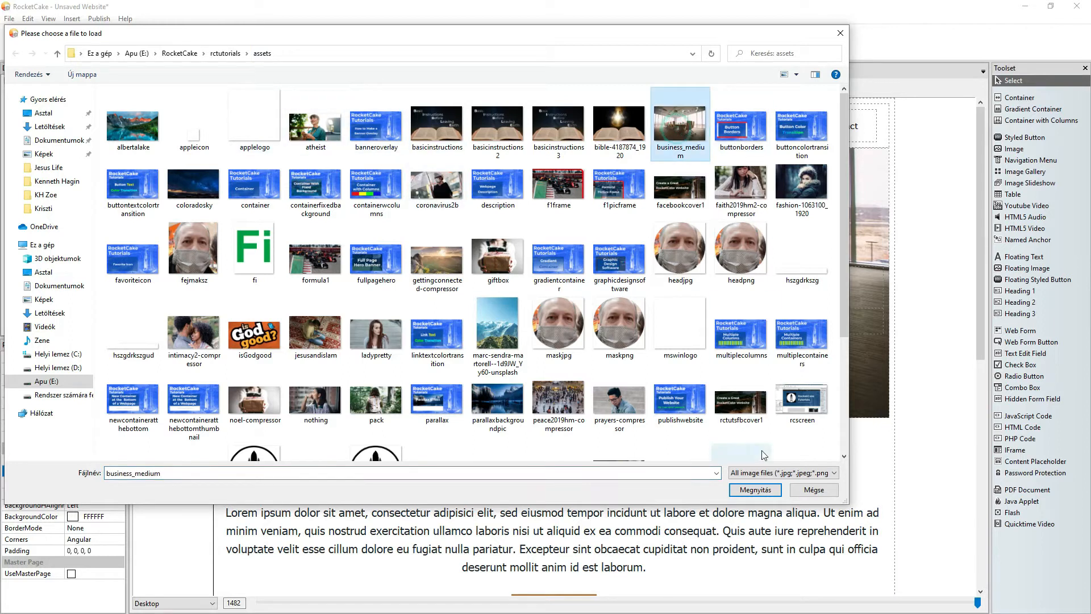
click(755, 488)
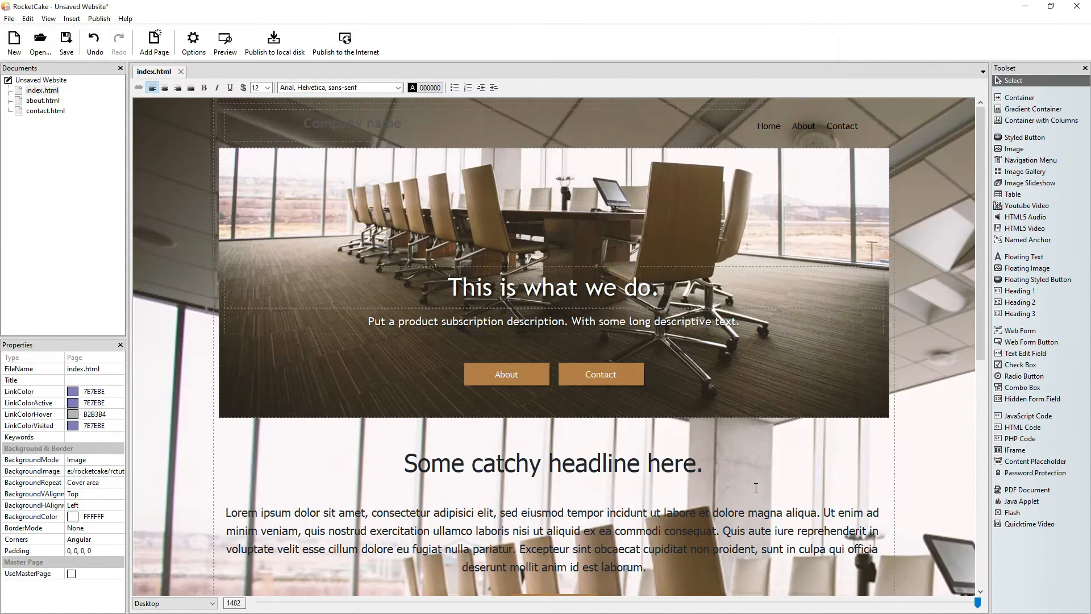
Switch the hero banner's background mode from its photo to a plain white colour
click(224, 42)
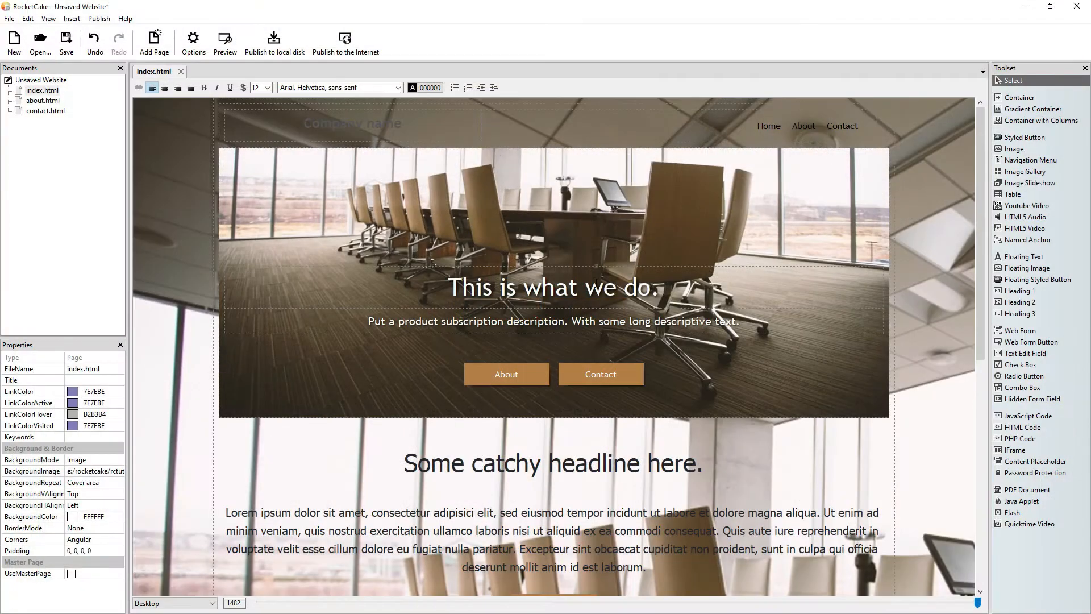
click(279, 206)
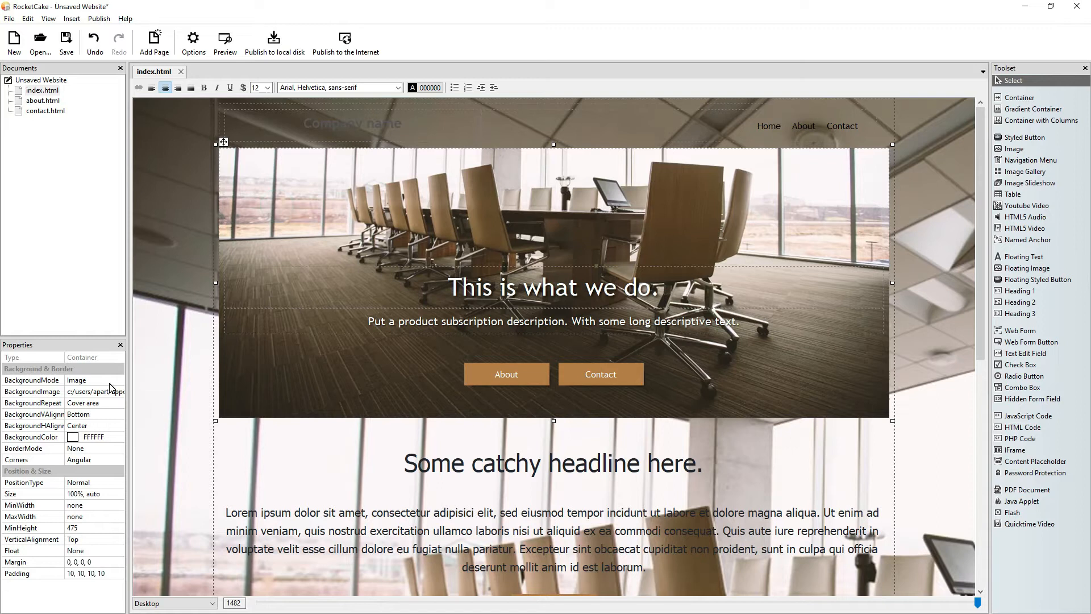
mouse_move(111, 391)
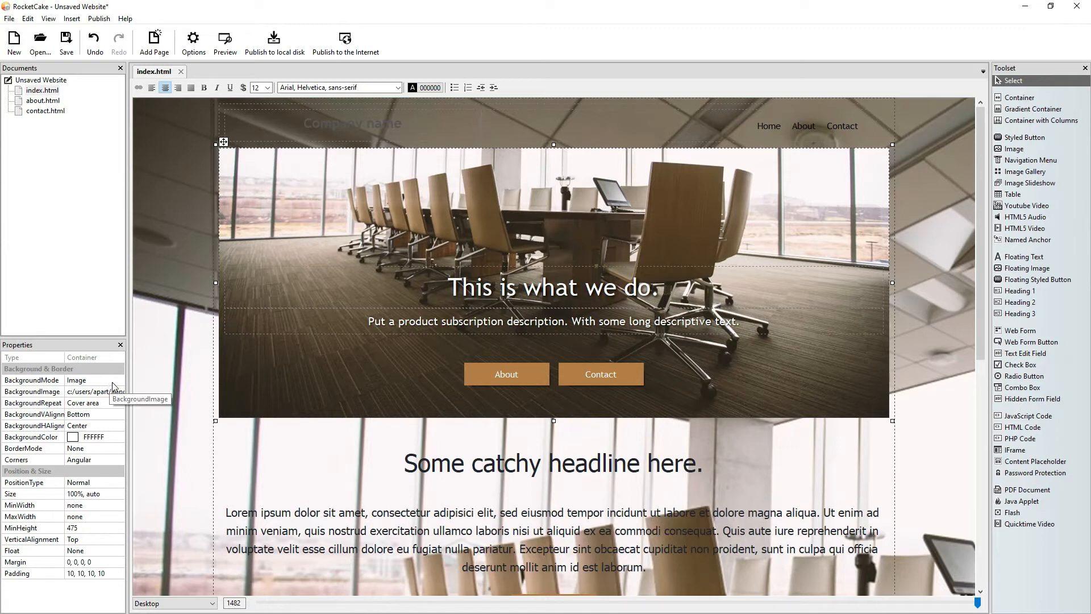
mouse_move(118, 388)
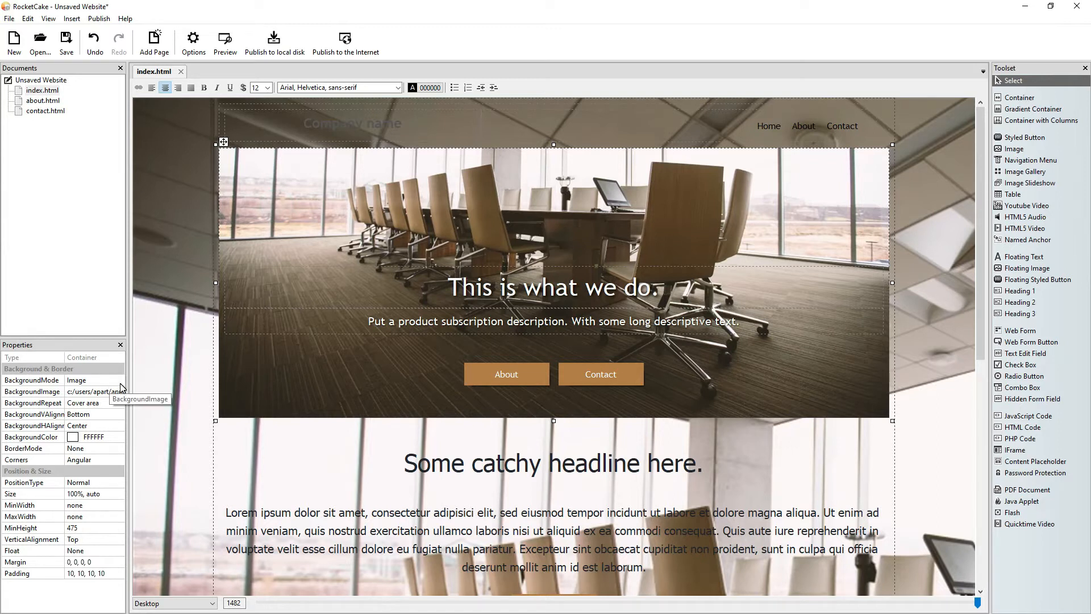
click(118, 380)
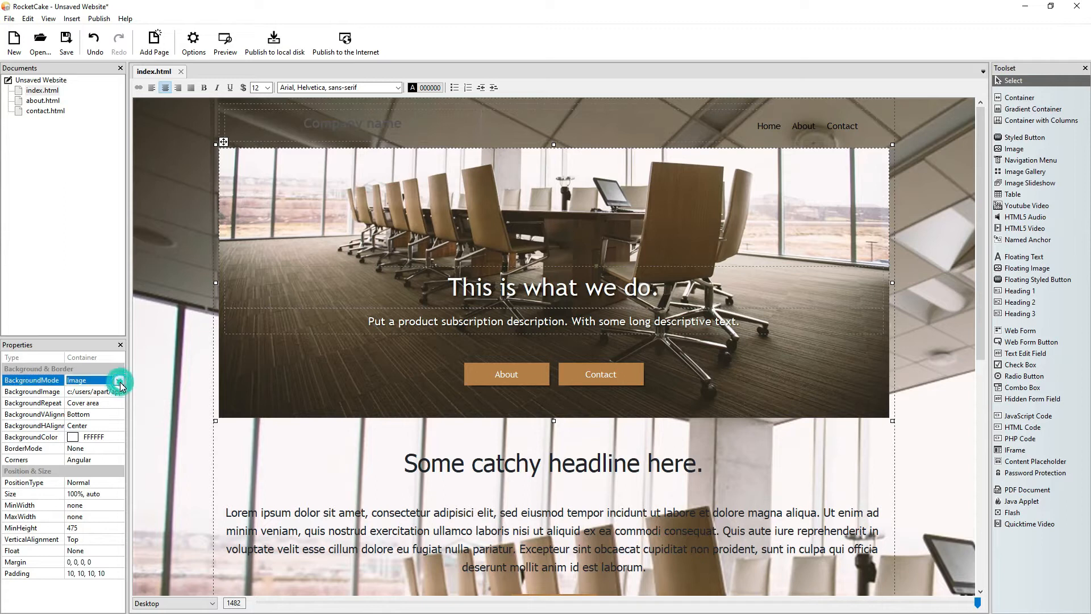
click(119, 380)
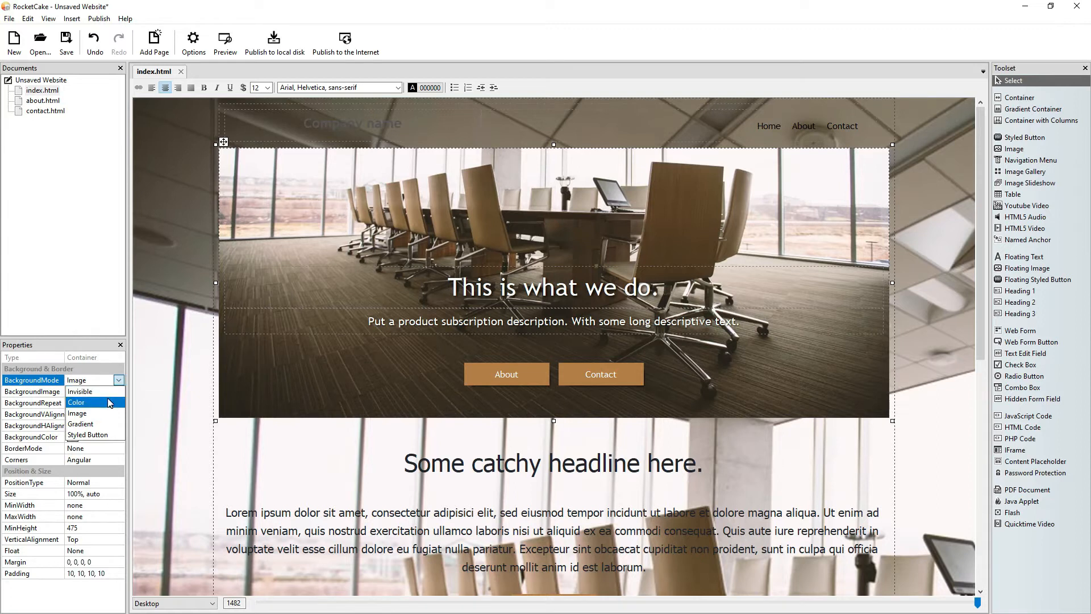
click(78, 402)
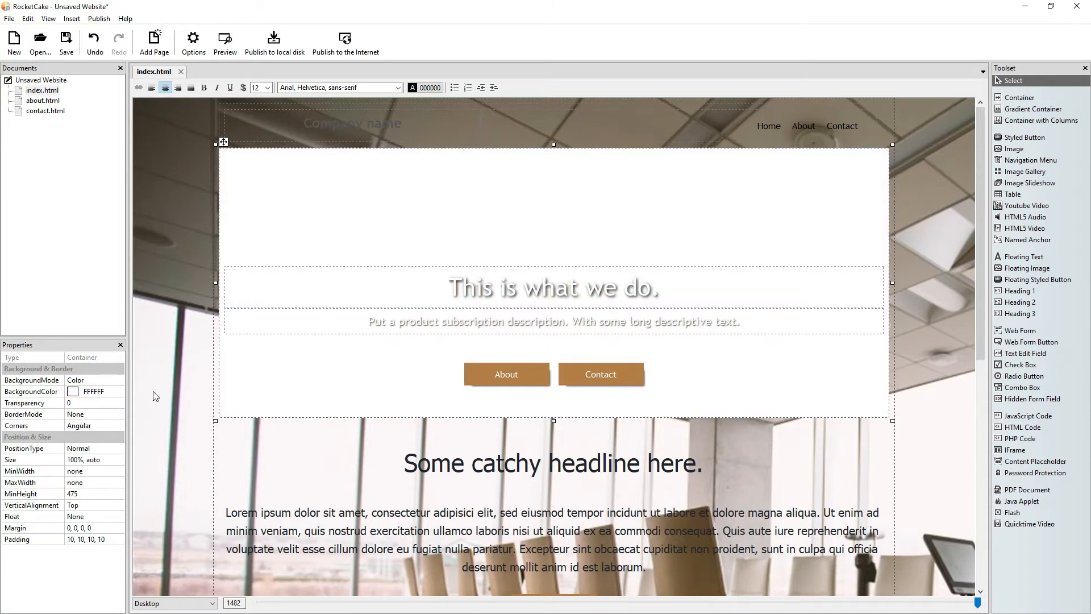
click(94, 403)
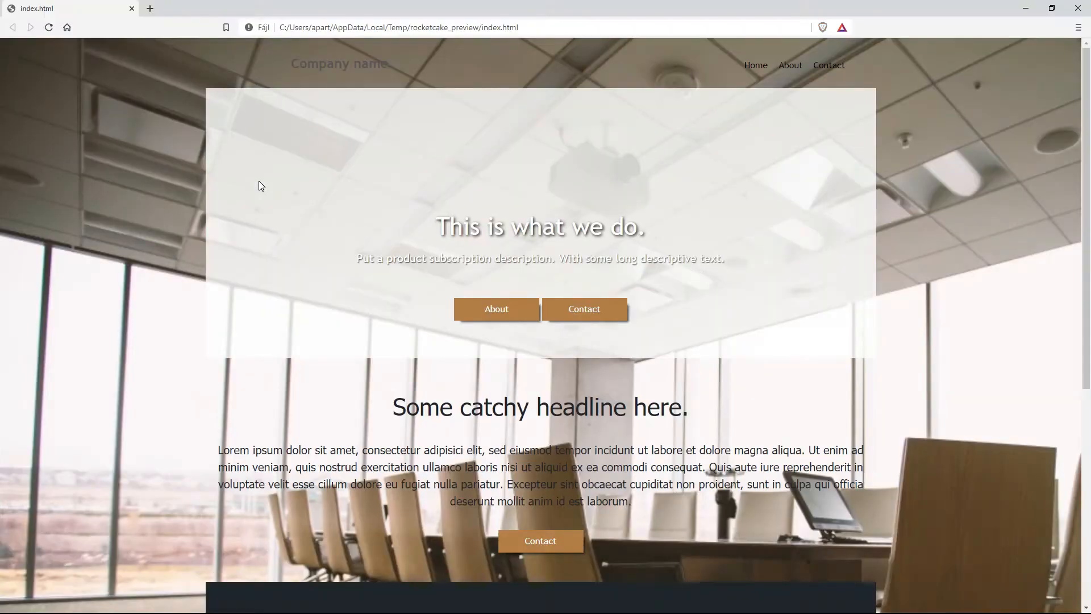
Scroll the browser preview before returning to the RocketCake editor
scroll(down, 3)
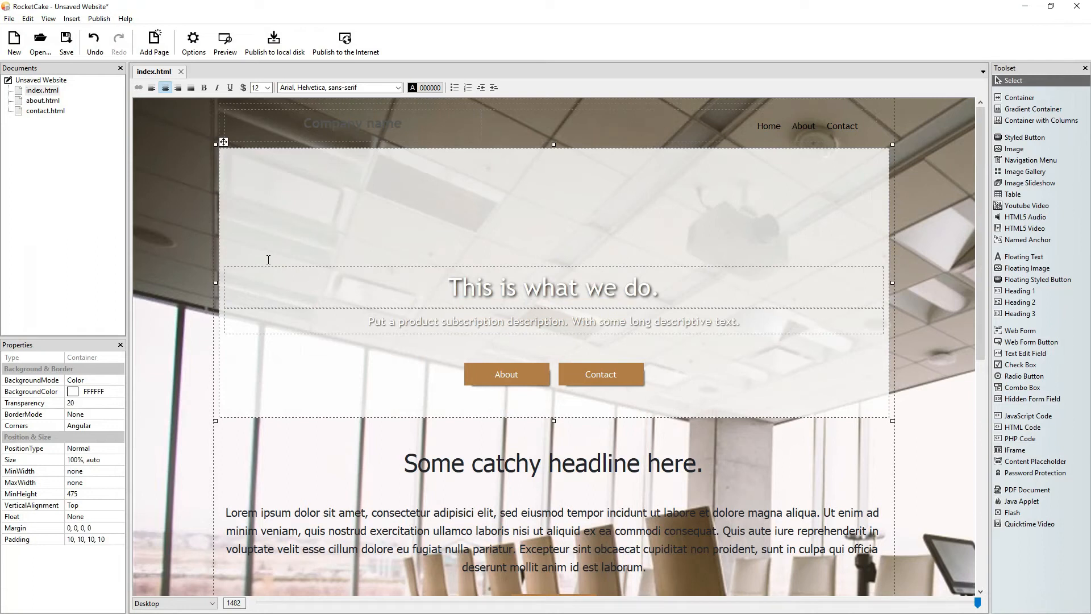
Set the index page's background vertical and horizontal alignment to Center and preview it
click(42, 91)
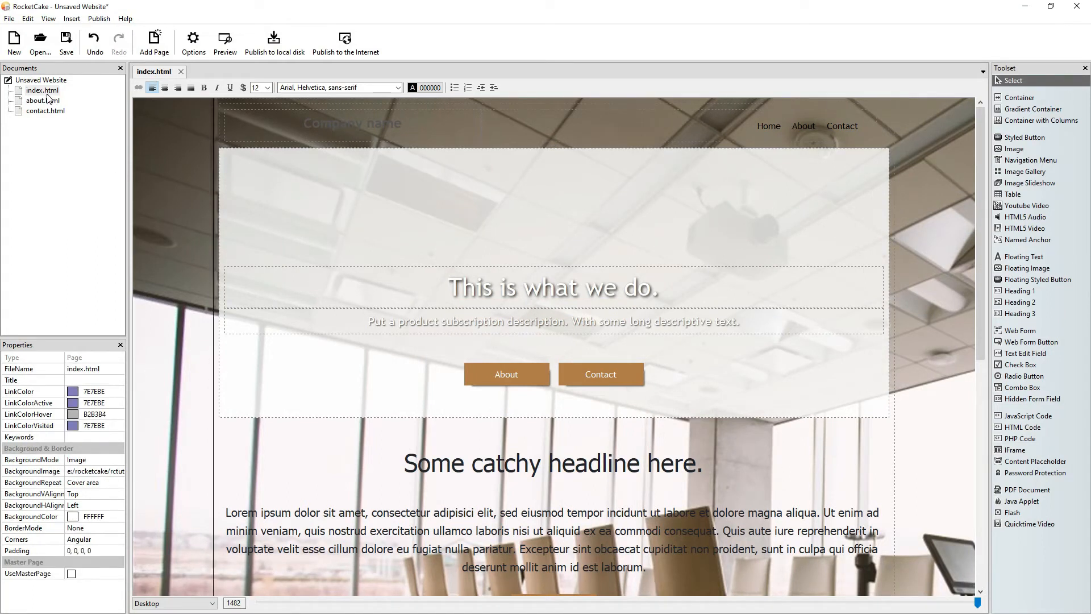
click(43, 91)
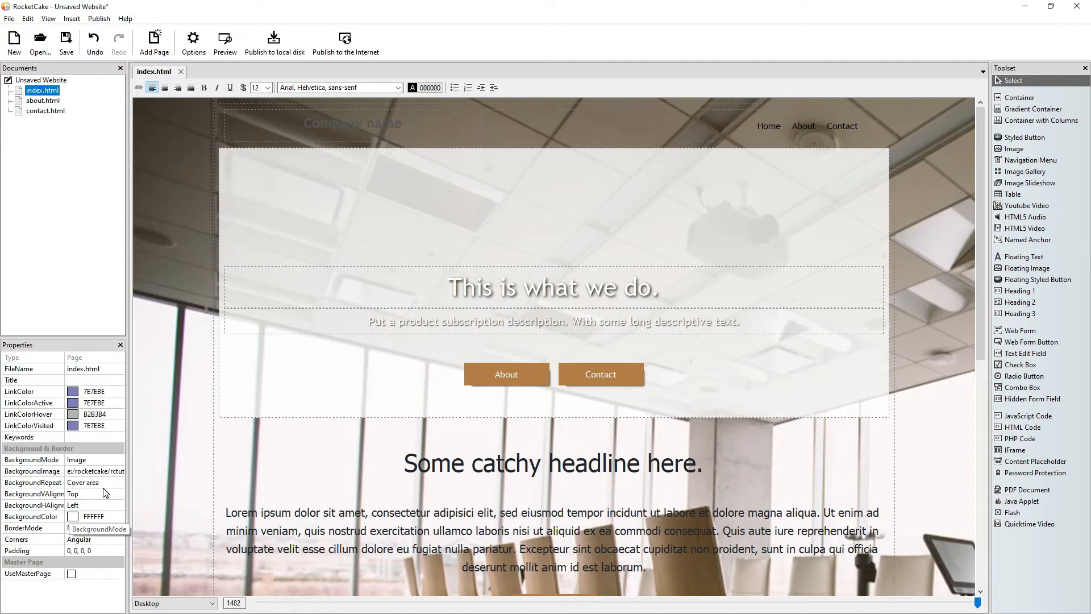
click(119, 494)
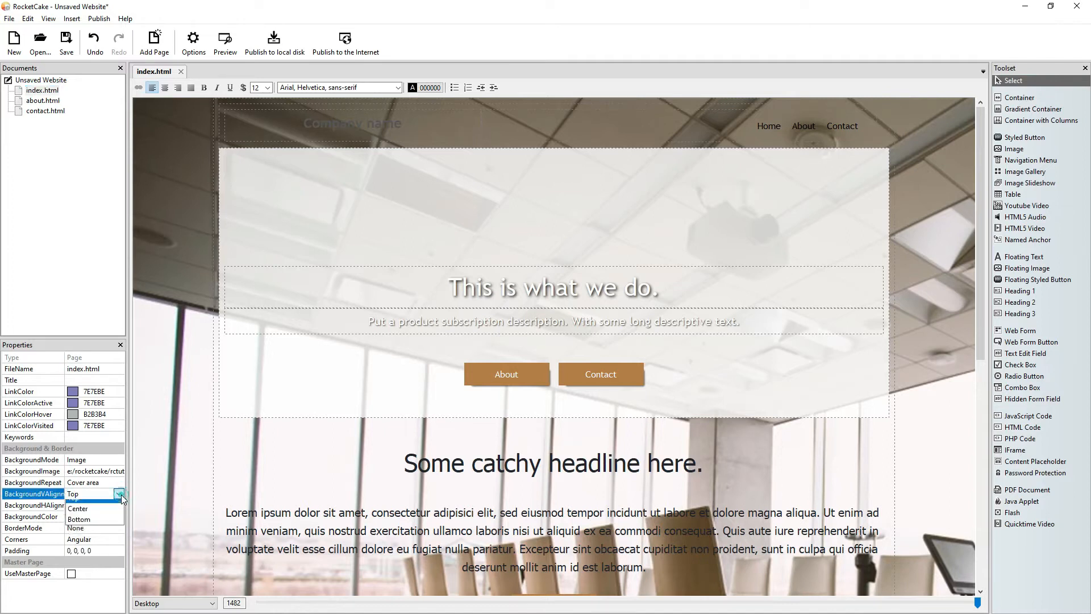
click(77, 506)
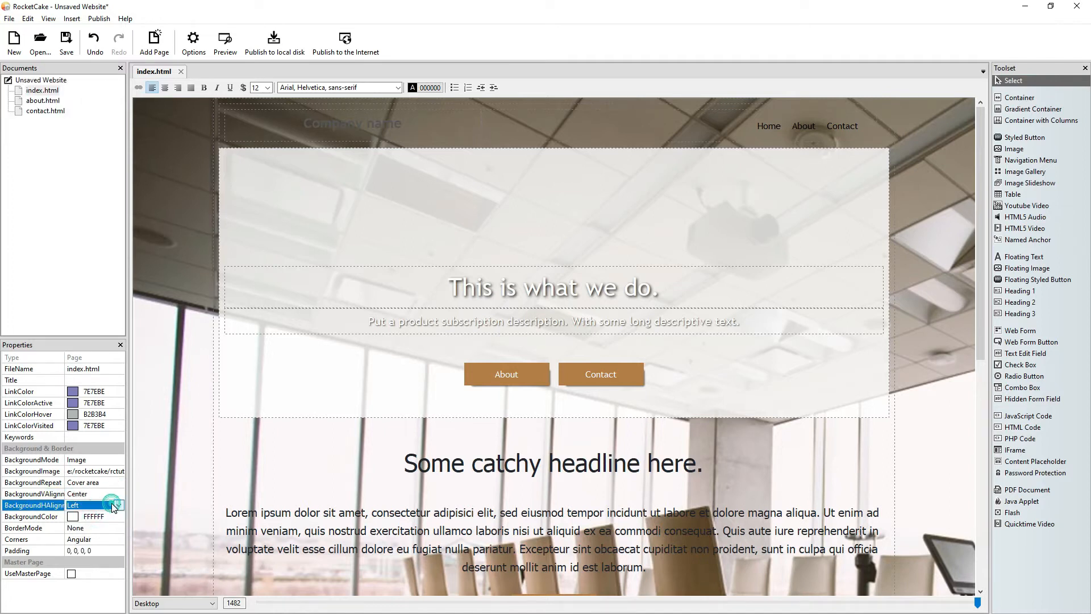
click(117, 505)
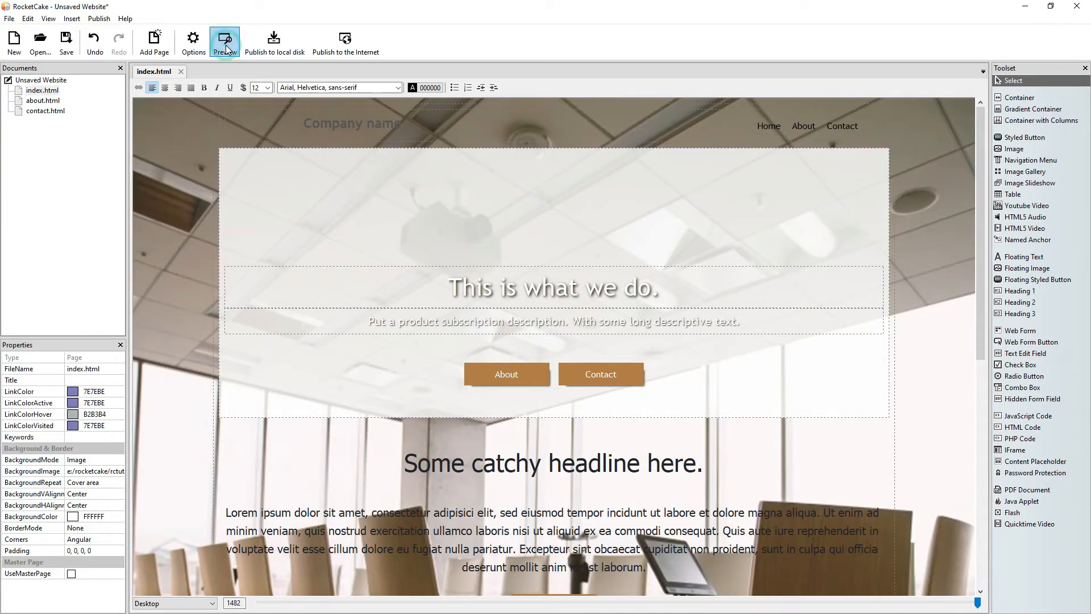
click(225, 42)
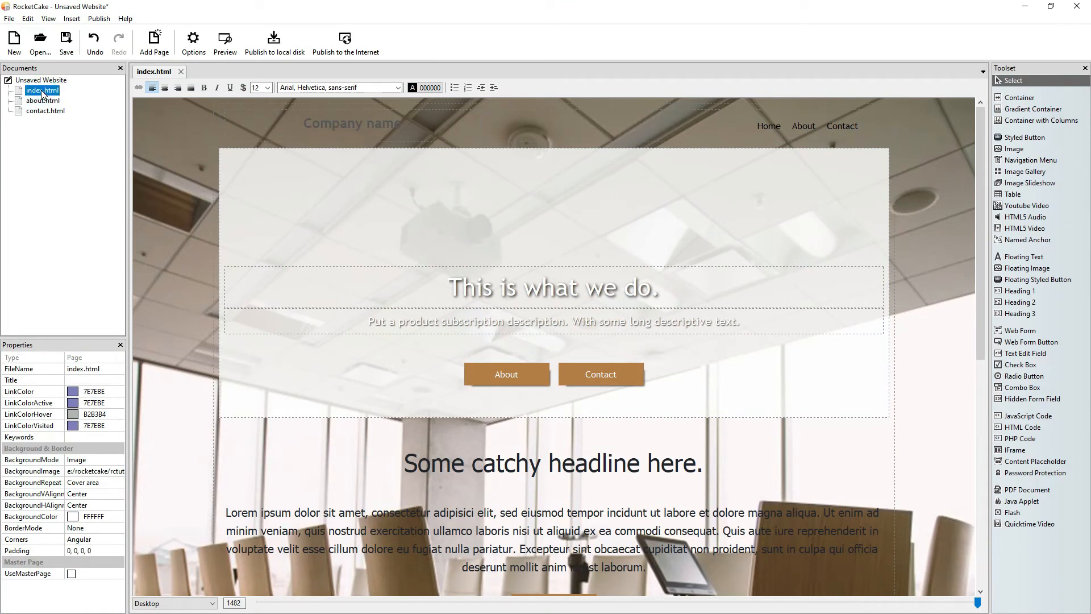
Open the index page's HTML Code editor on the Additional CSS styles section
right_click(42, 91)
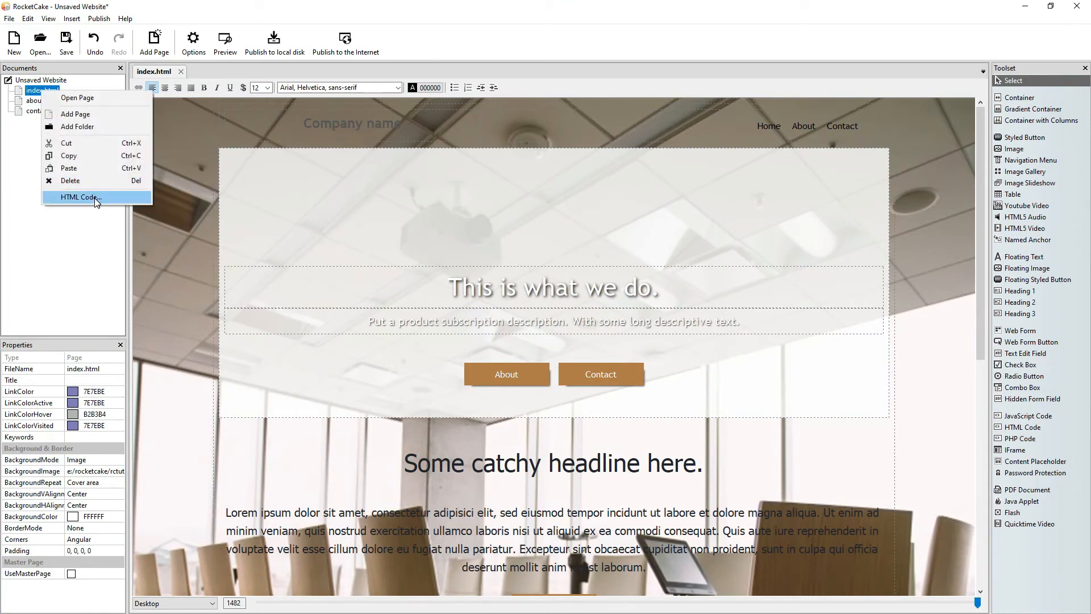
click(79, 198)
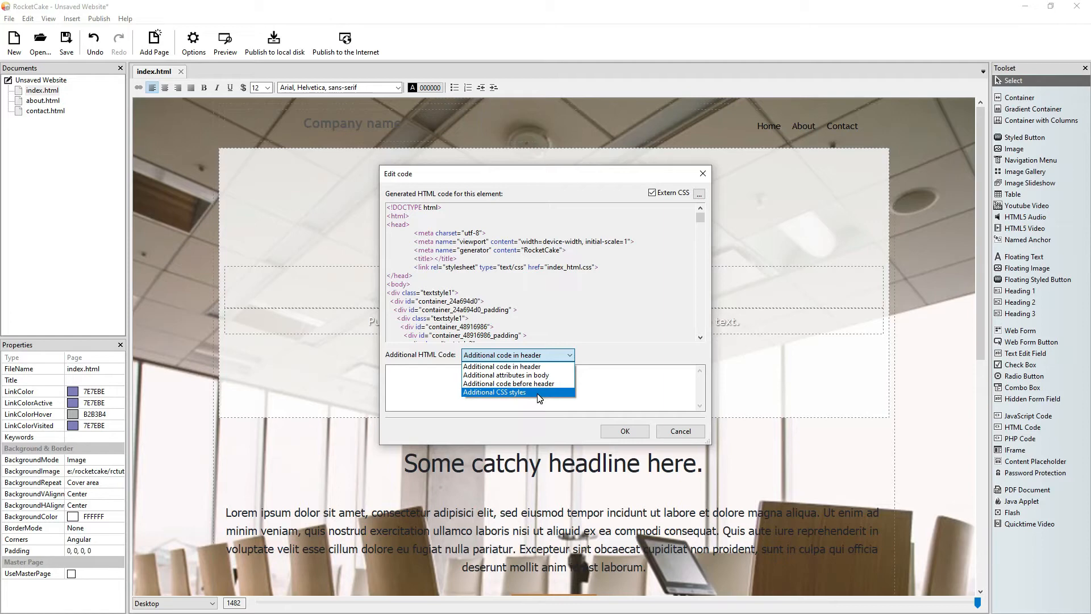
click(493, 392)
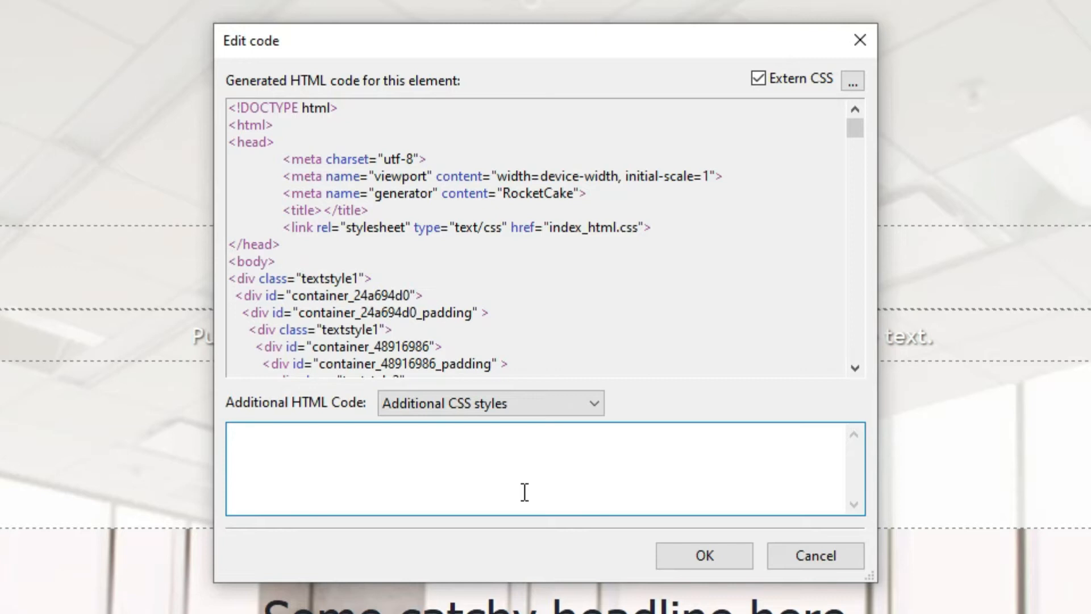
Enter the rule body { background-attachment: fixed; } and confirm it
text(body)
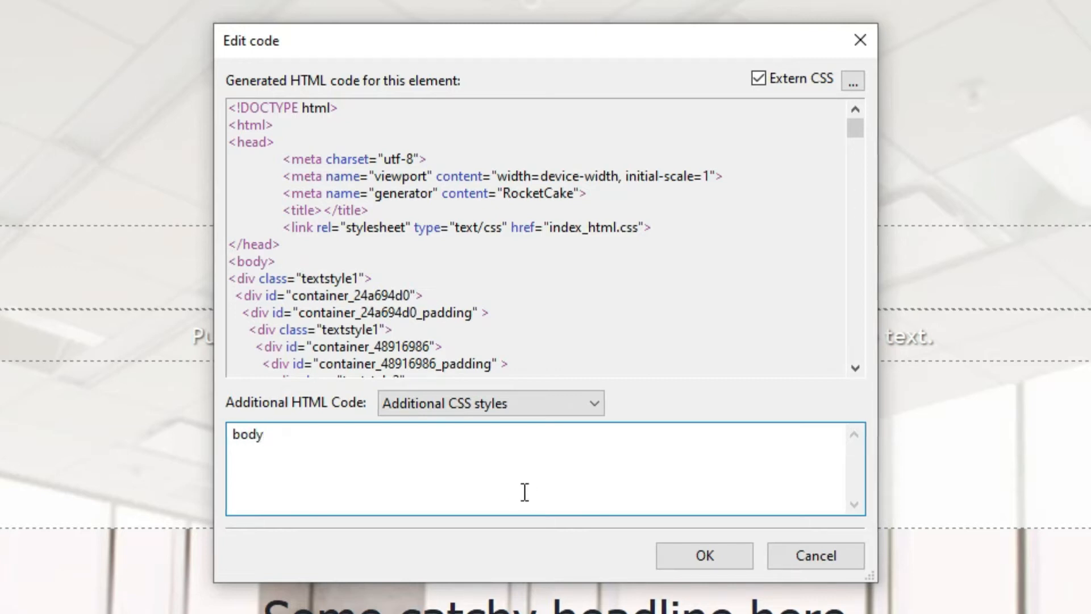
text({})
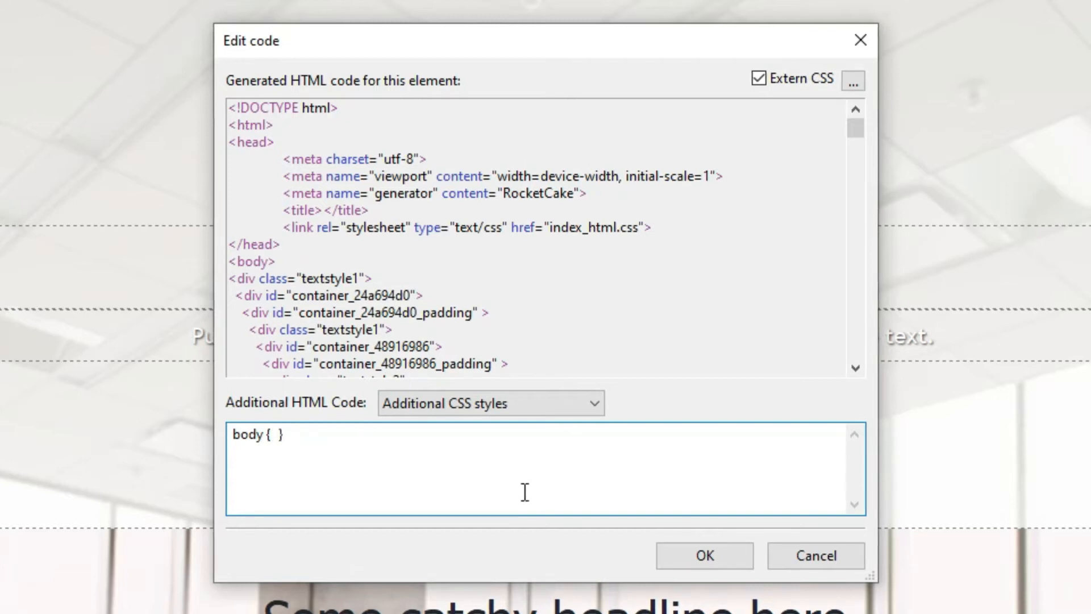
text(a)
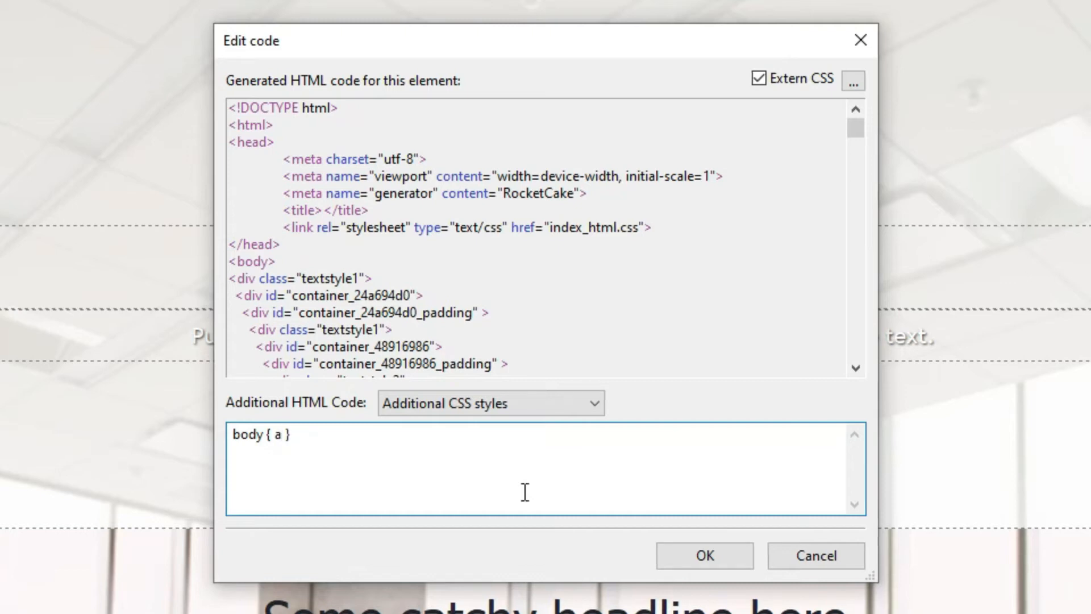
key(Backspace)
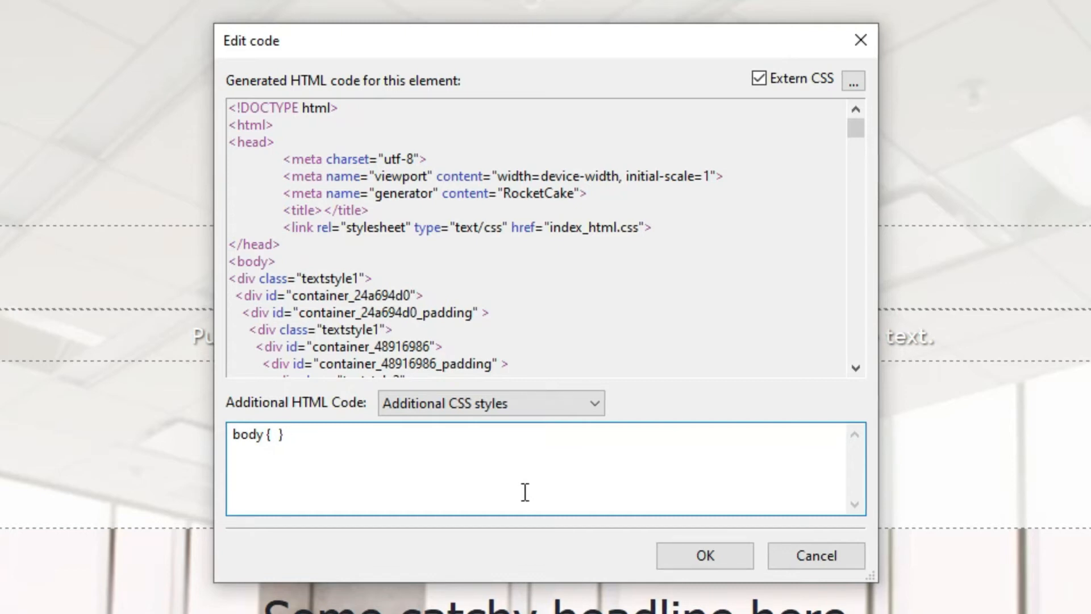
text(backgroun)
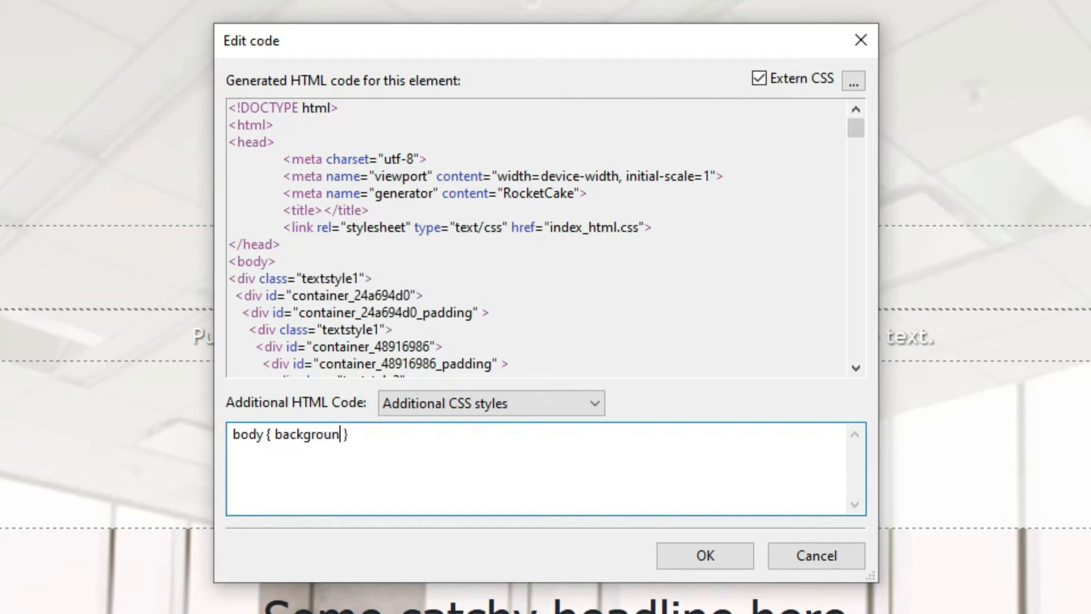
text(-attachm)
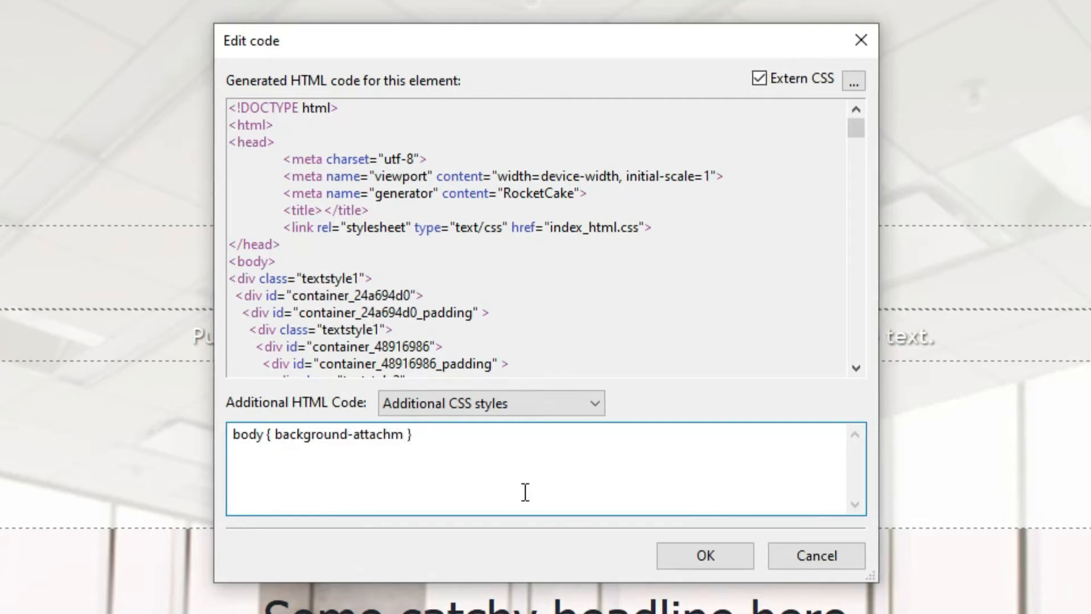
text(ent:)
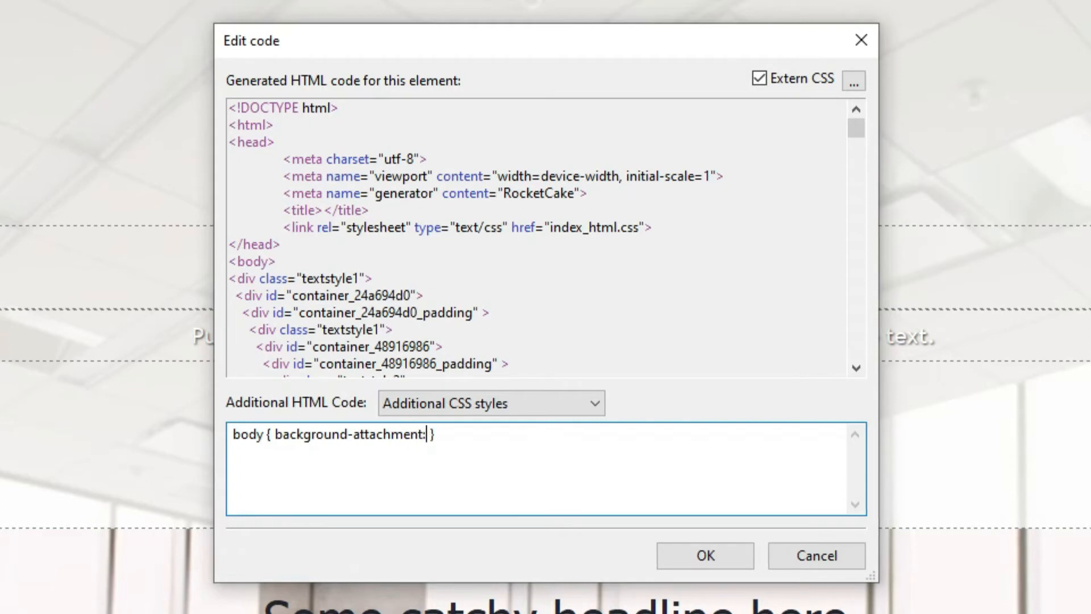
text(f)
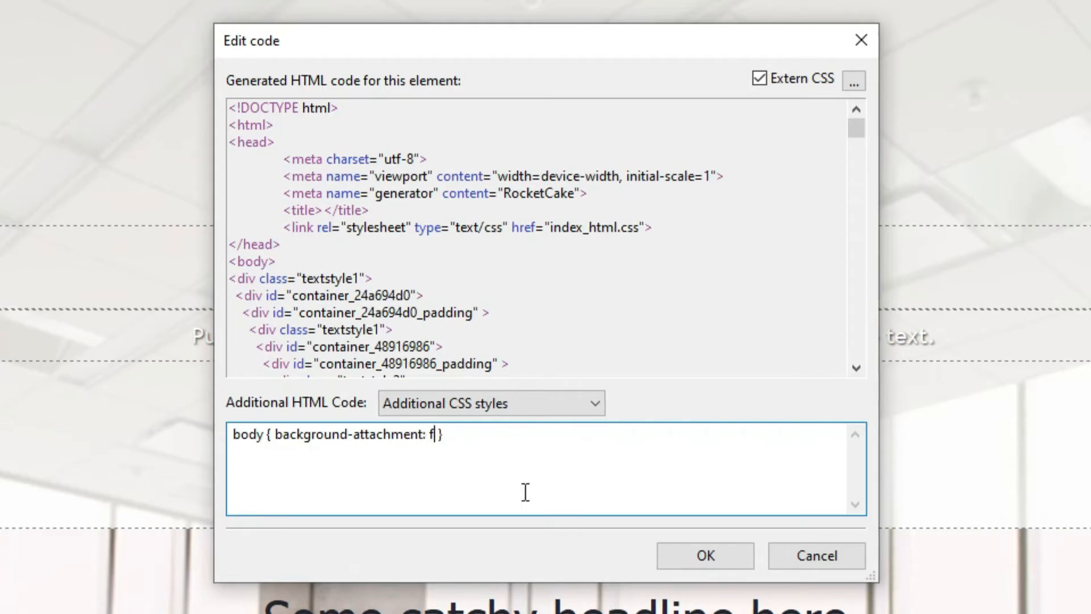
text(ixed;)
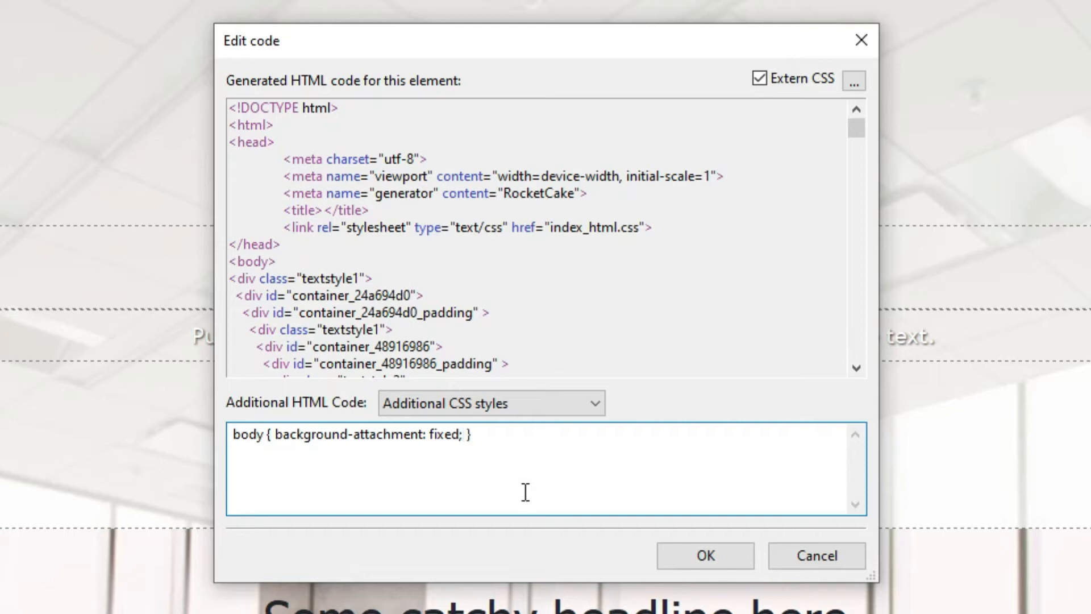
click(472, 435)
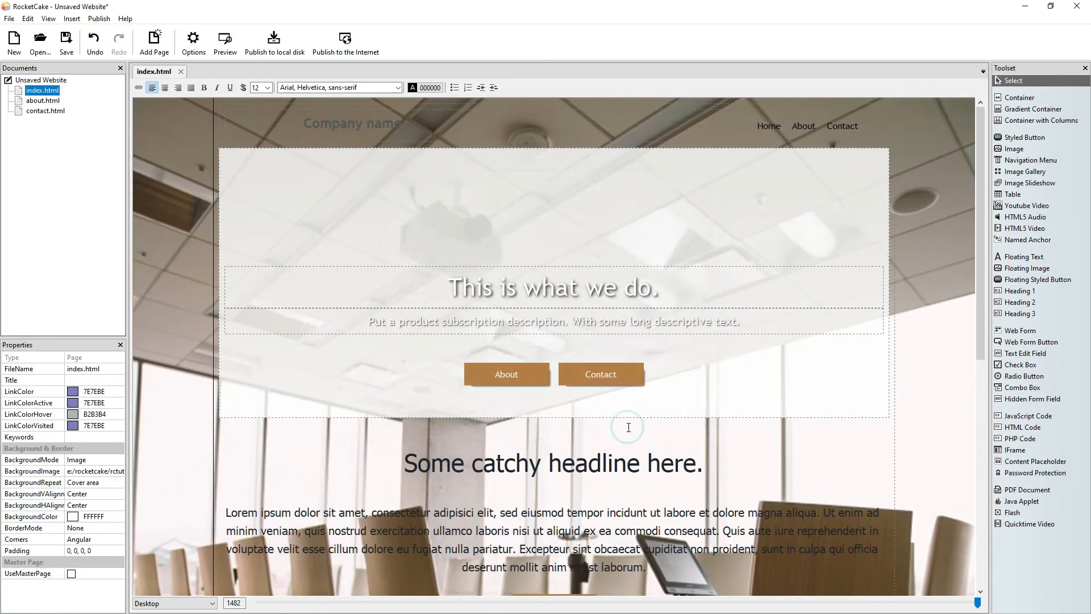
Preview the page over the conference-room background in the browser, then close the preview
click(224, 42)
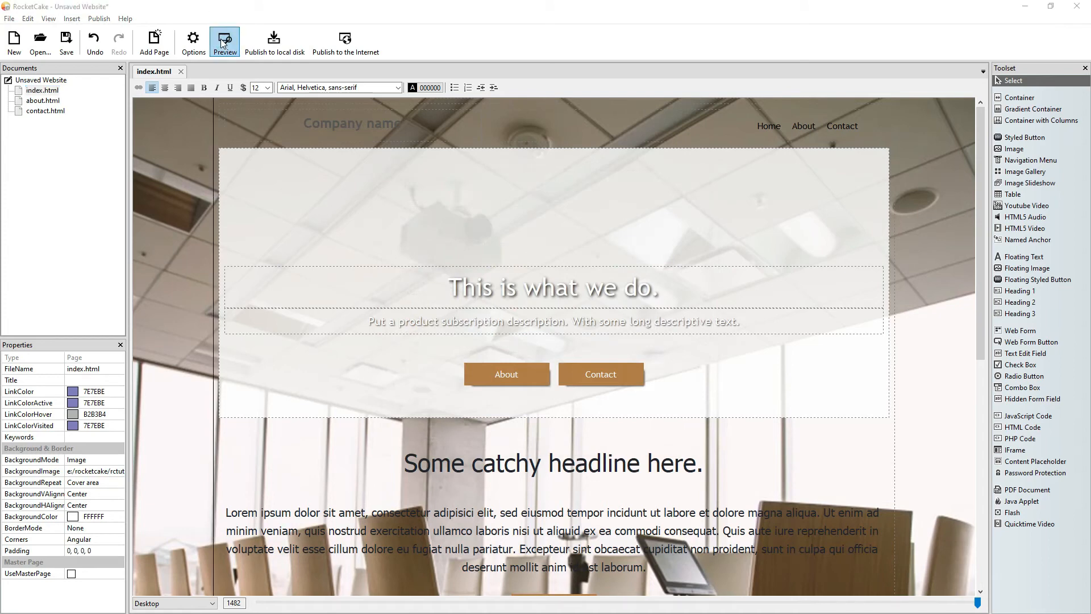
click(223, 42)
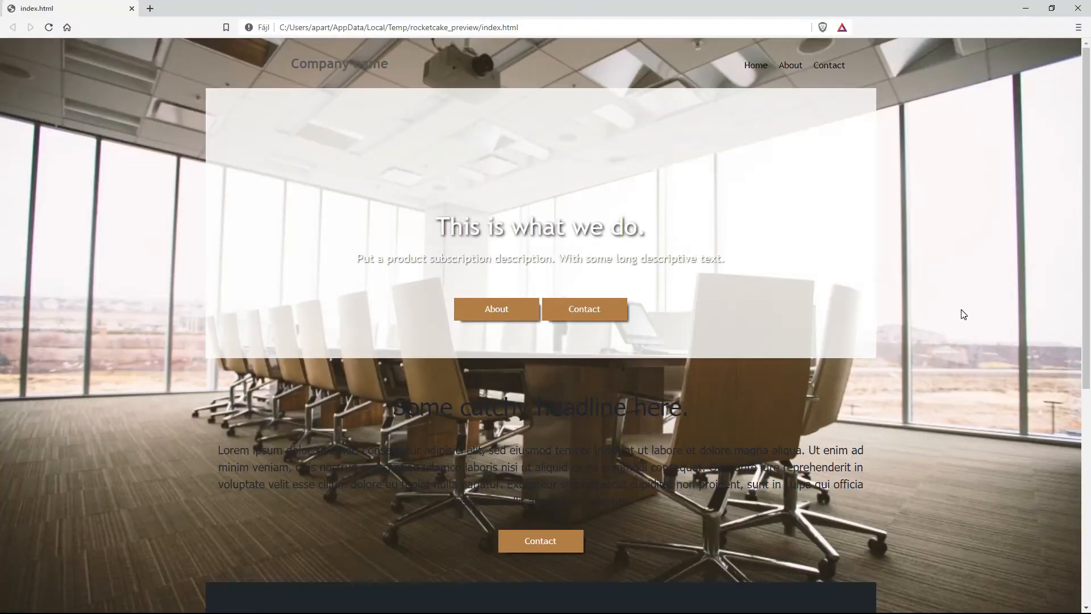
scroll(down, 3)
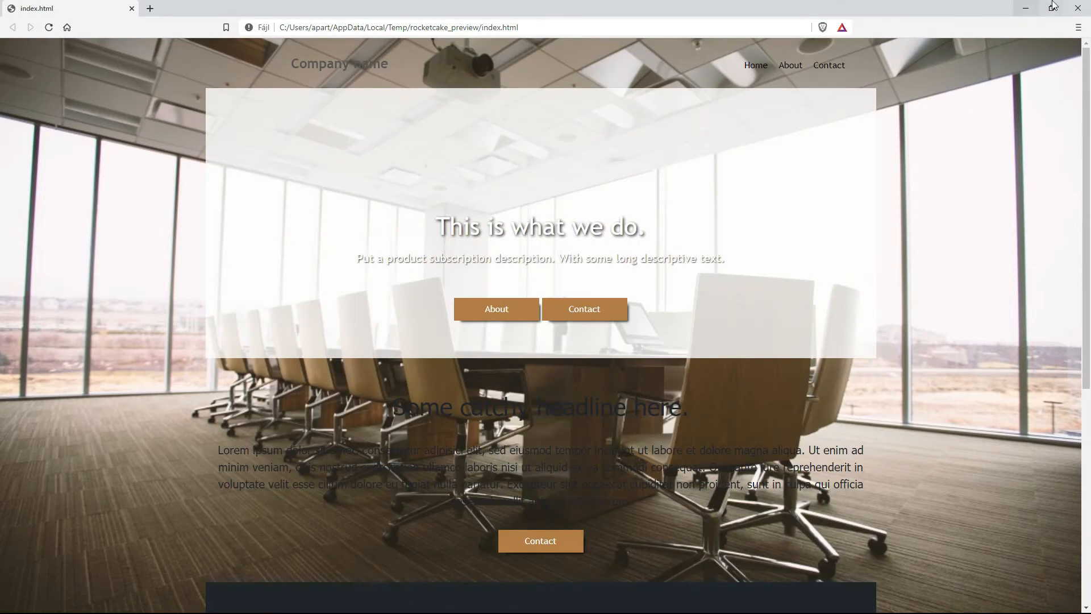
click(1051, 8)
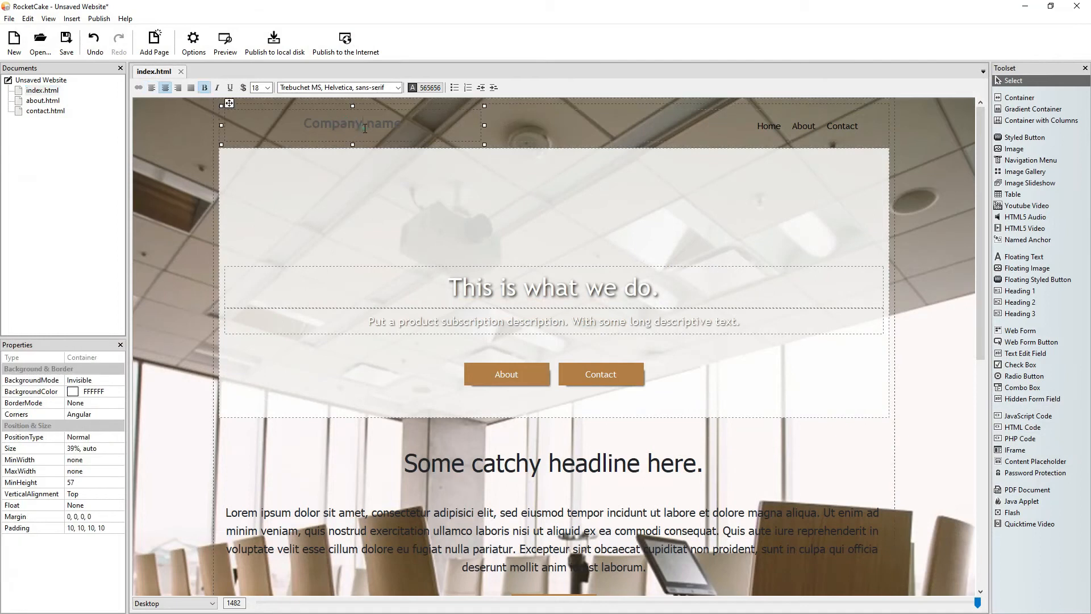
mouse_move(451, 106)
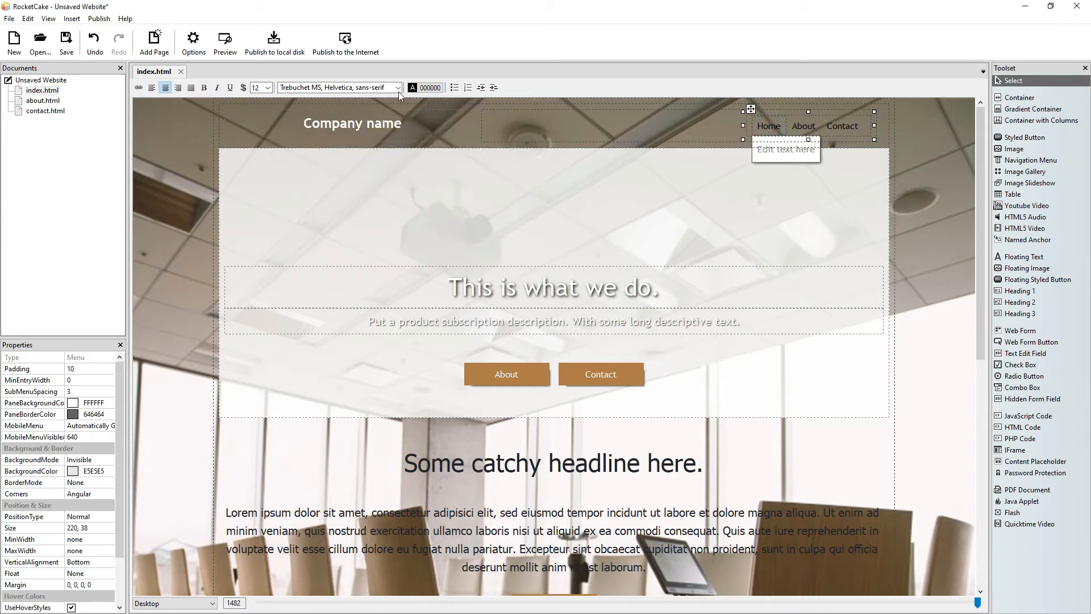
Make the company name and menu links white, then open a fresh browser preview
click(430, 88)
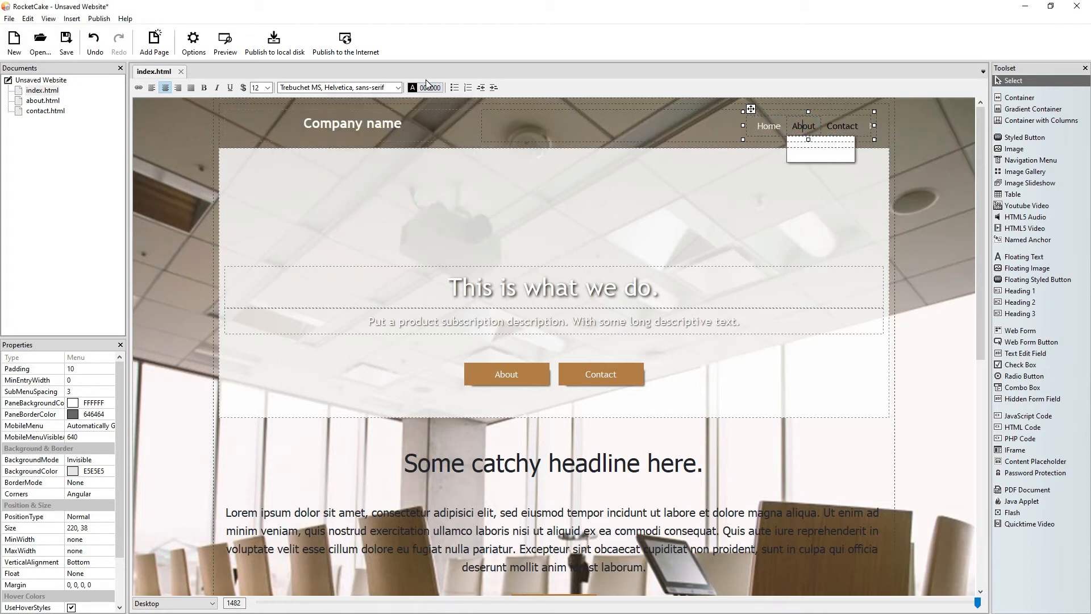
click(411, 88)
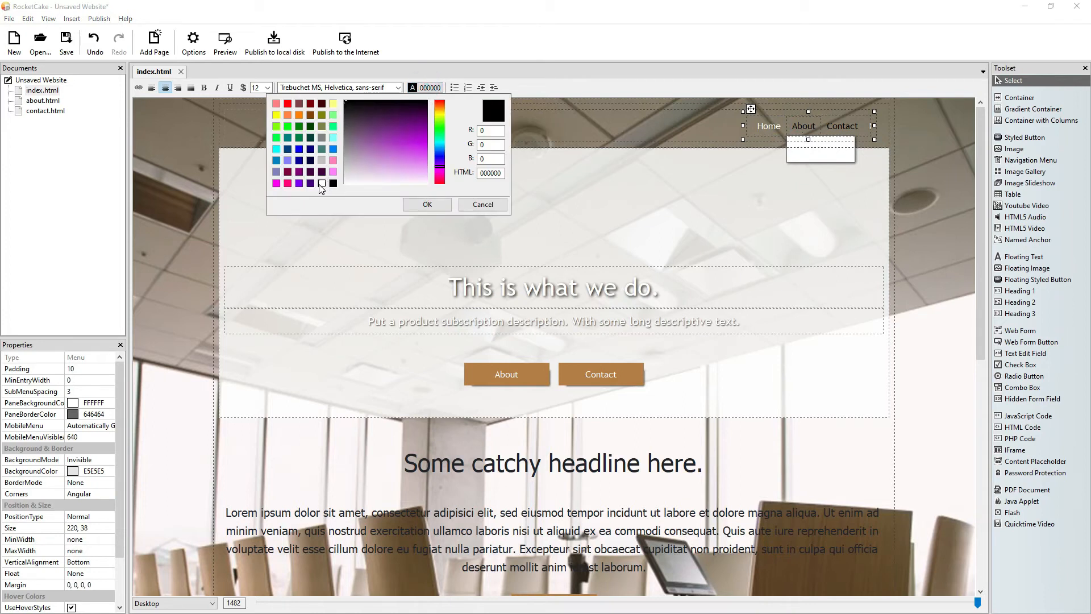
click(426, 204)
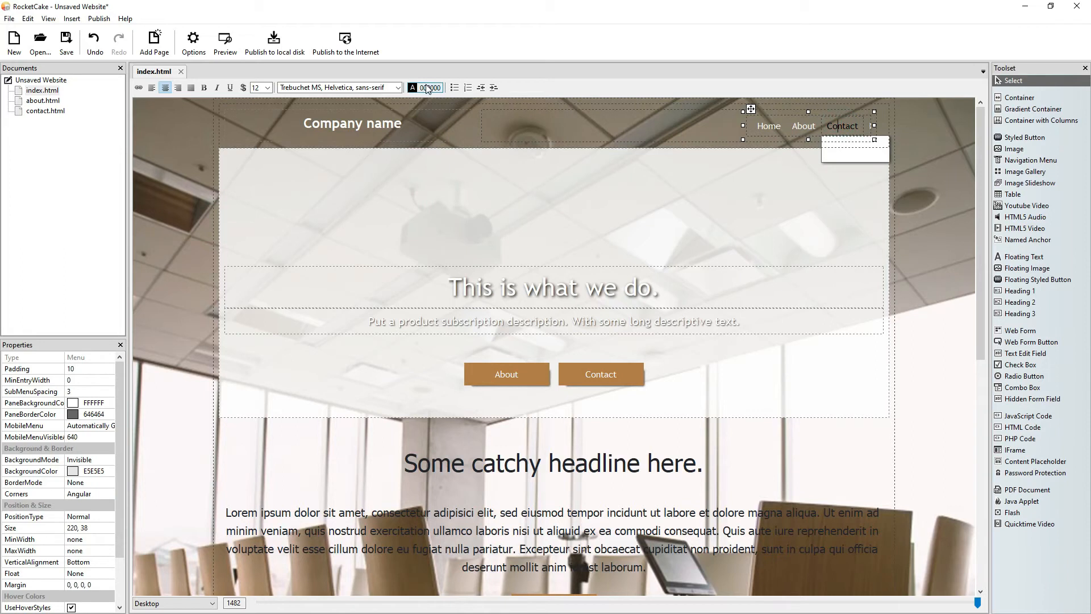
click(411, 88)
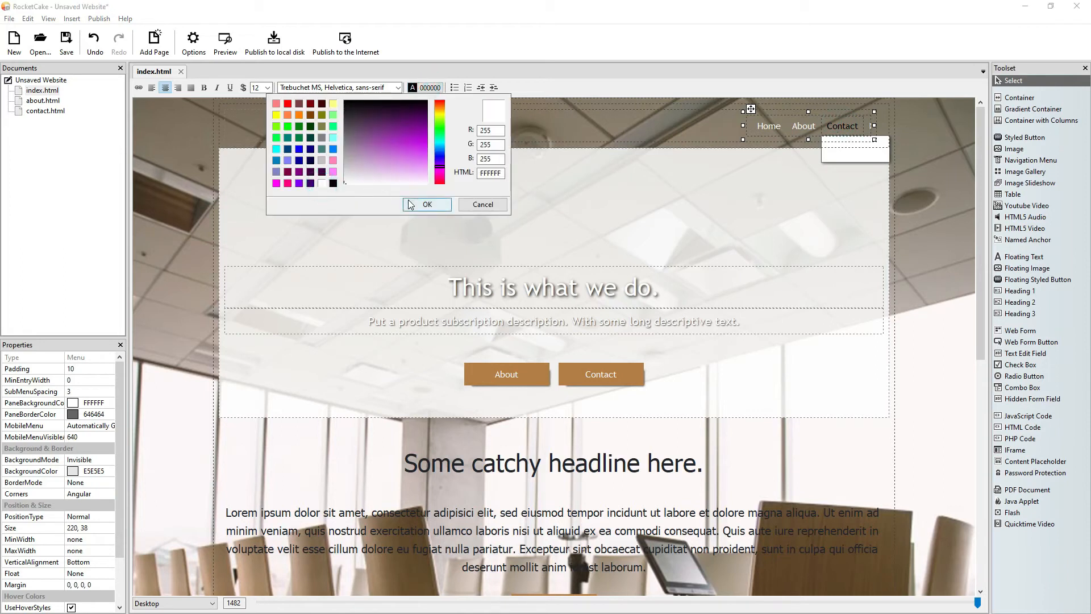
click(427, 204)
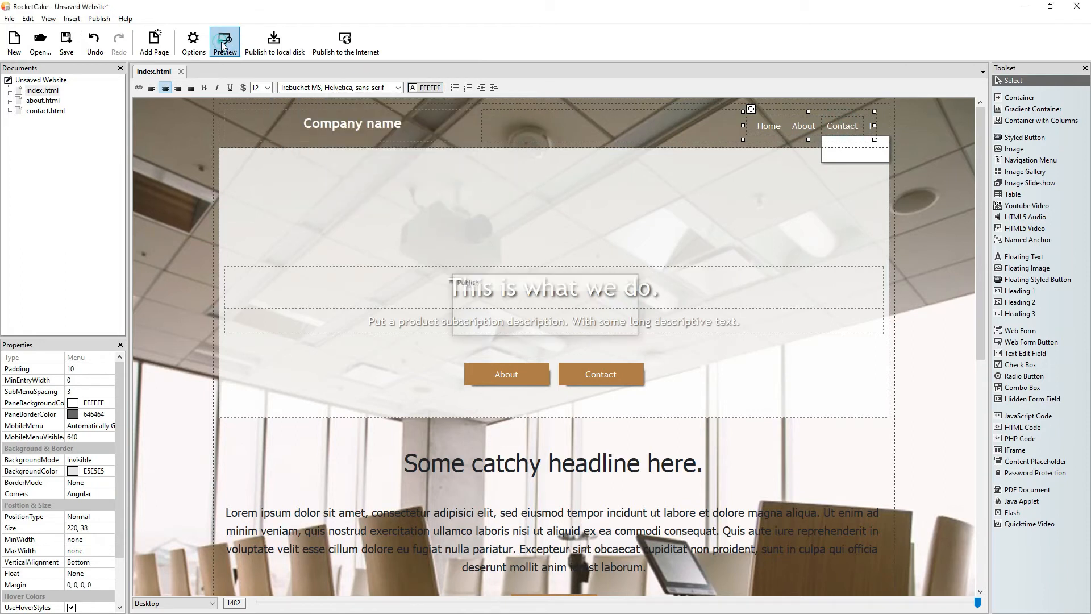
click(224, 42)
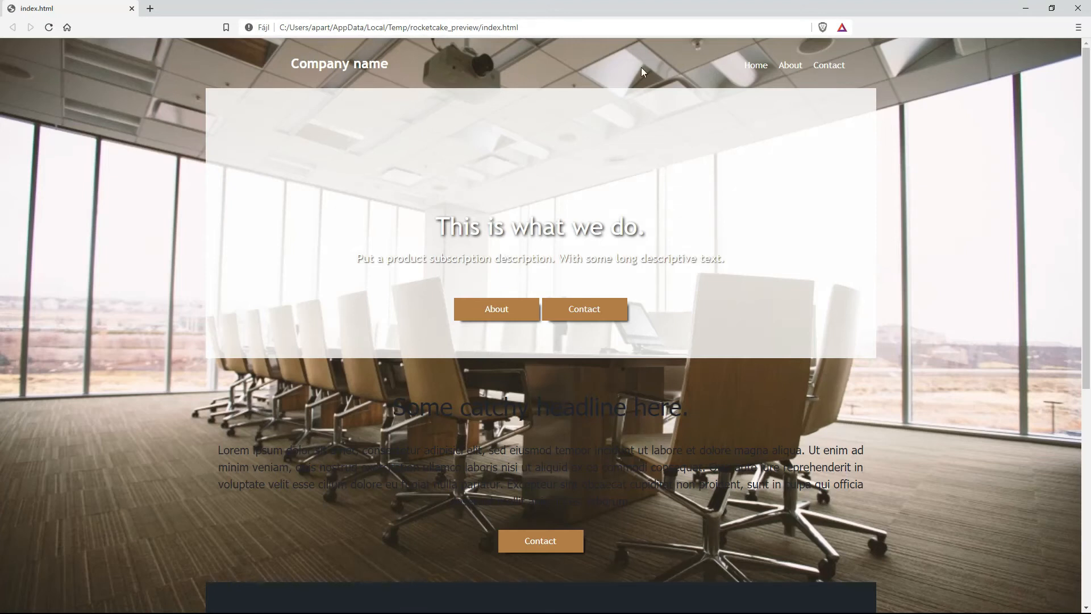
Scroll down the previewed page to look it over before returning to the editor
scroll(down, 3)
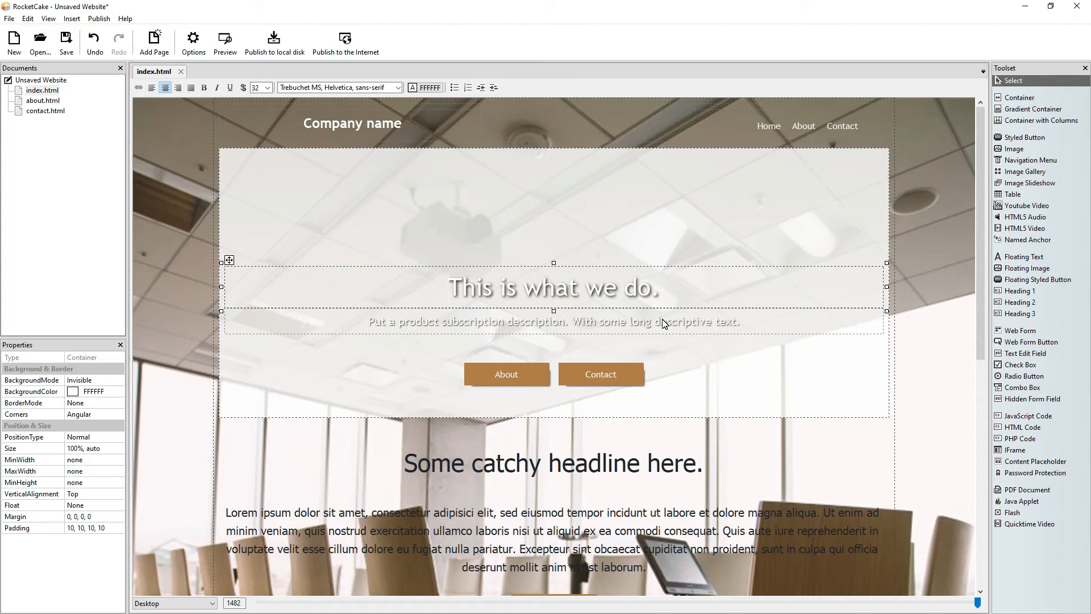
Retitle the headline 'Fixed Page Background' in dark red #800000 at size 48
click(390, 294)
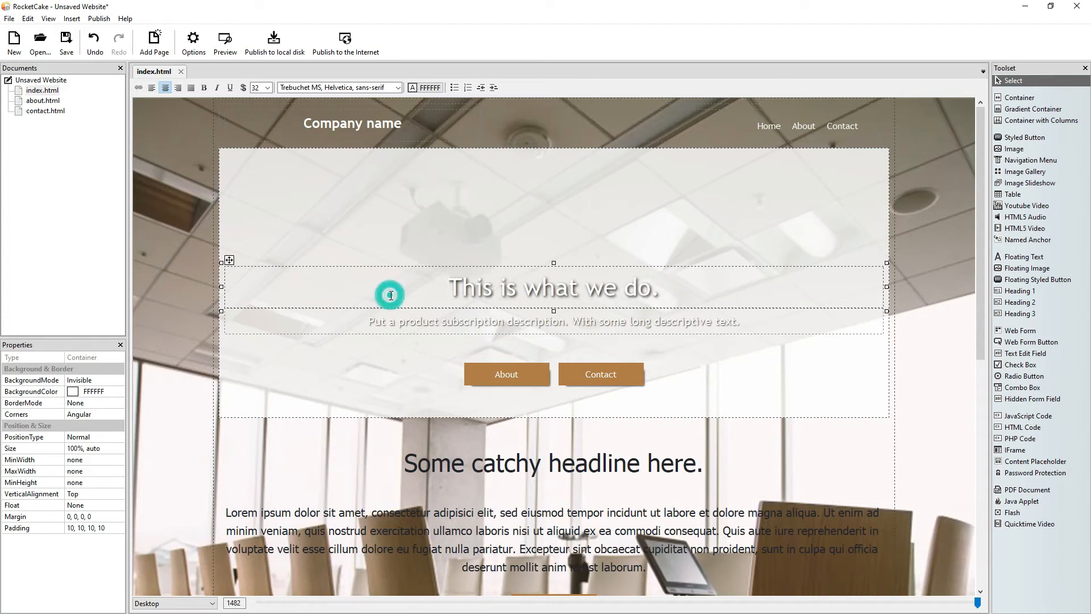
text(Fixed)
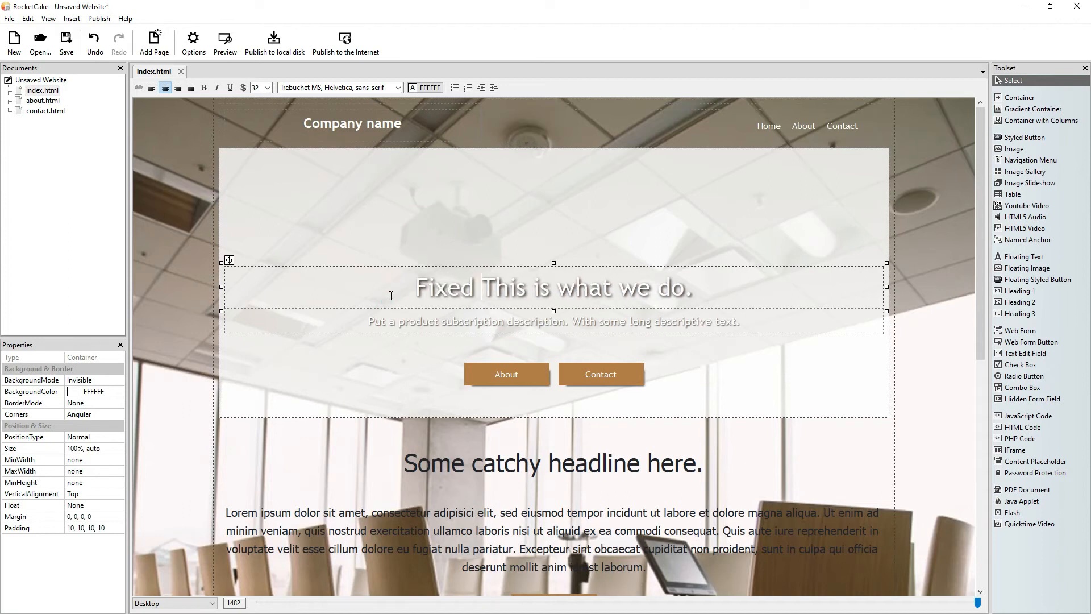
text(Page Background)
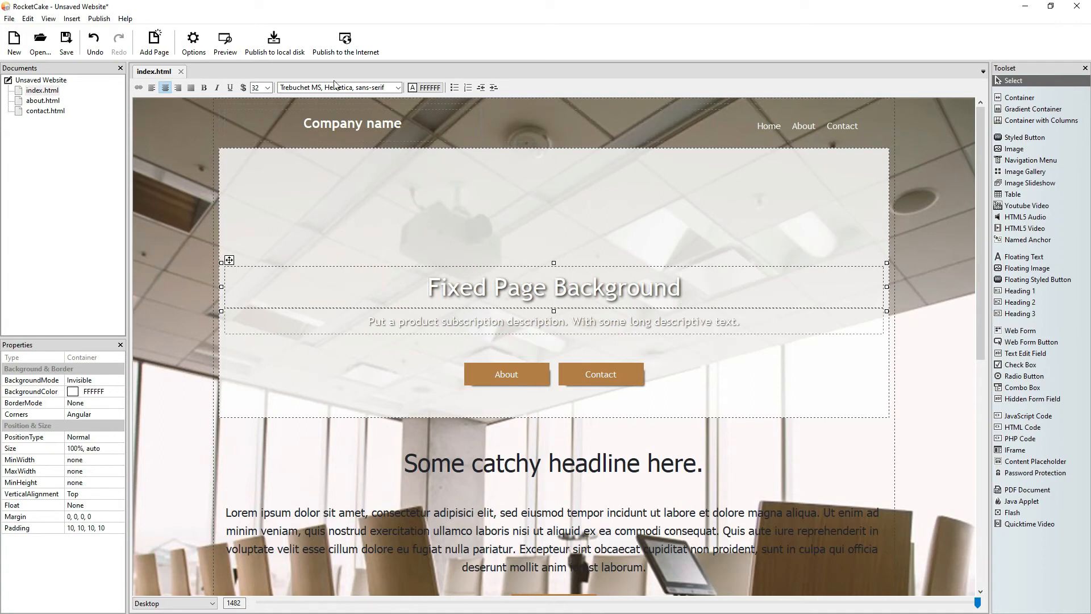
click(432, 88)
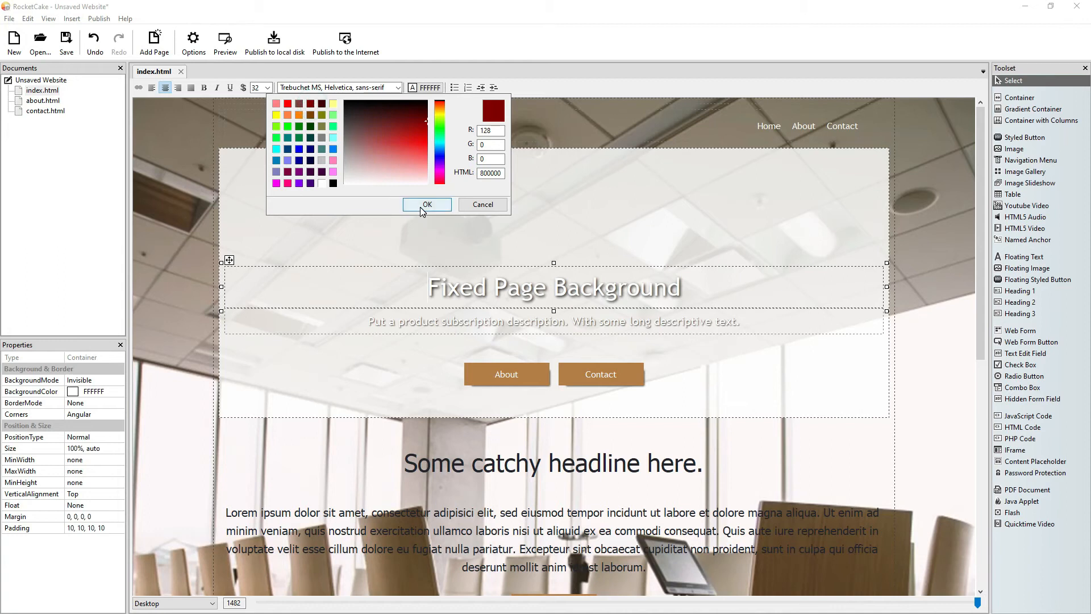
click(426, 203)
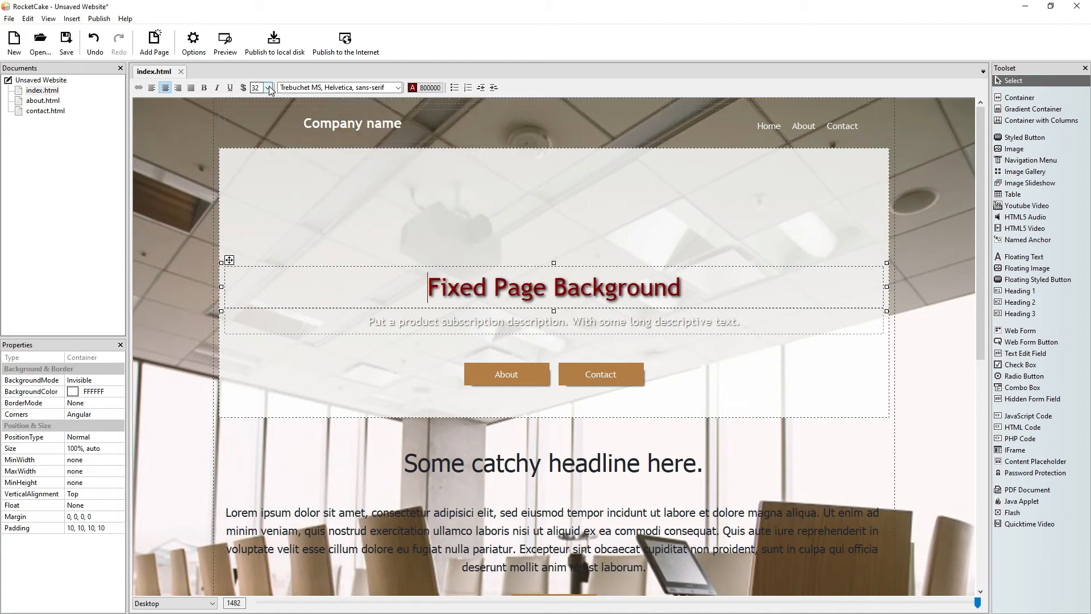
click(267, 87)
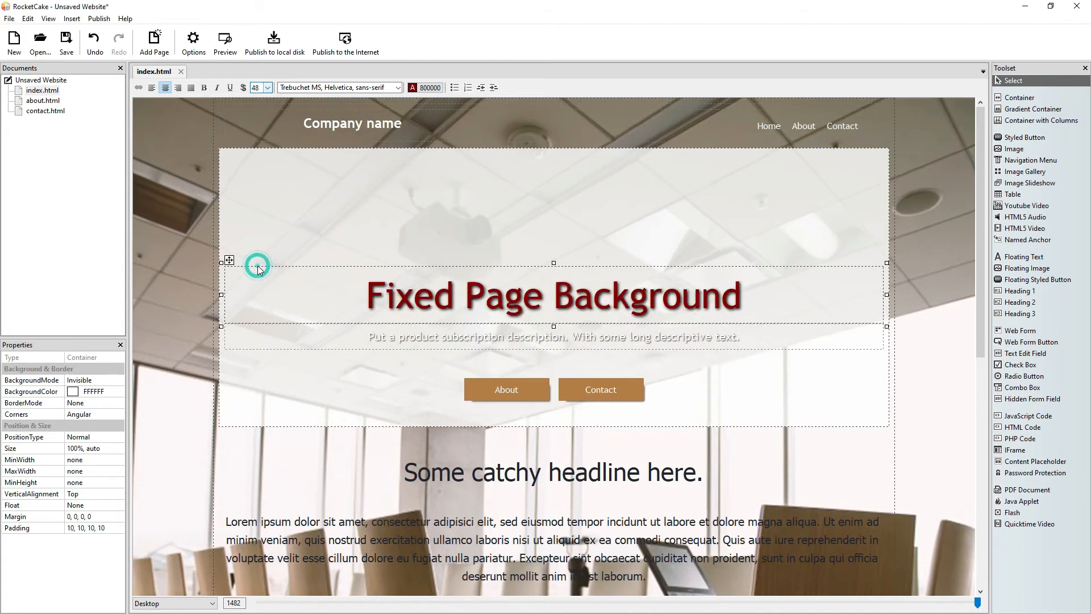
Make the description size 28 and dark red #800000, then select its text for replacement
click(552, 337)
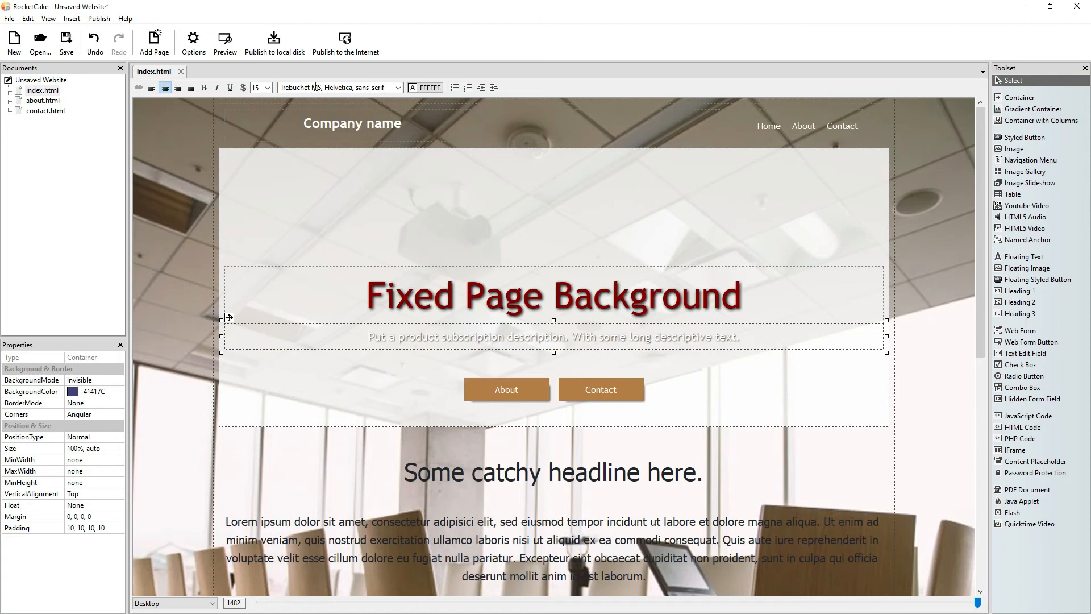
click(266, 87)
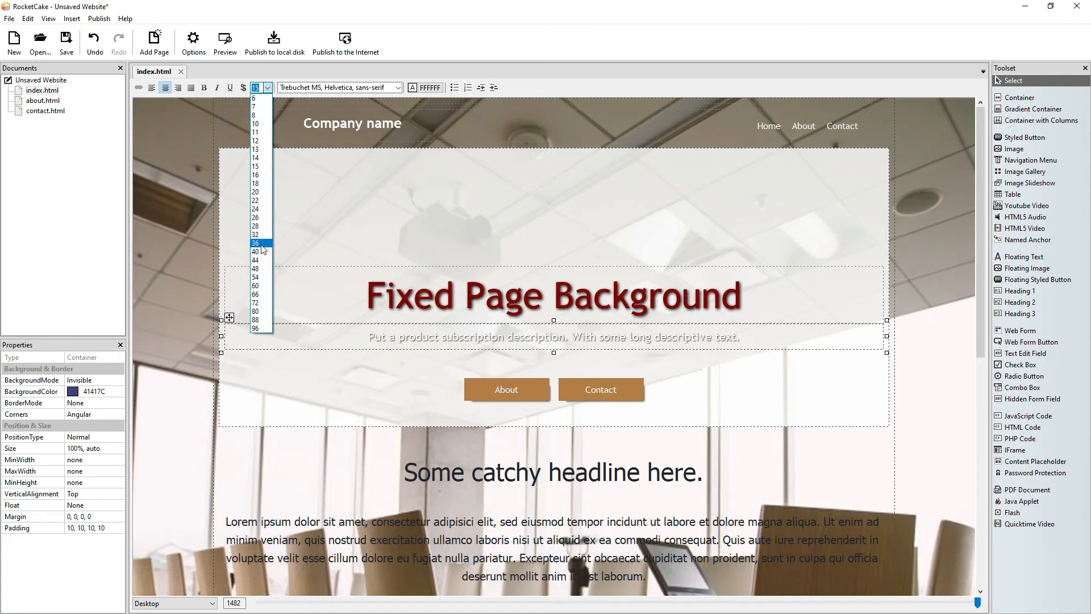
mouse_move(256, 225)
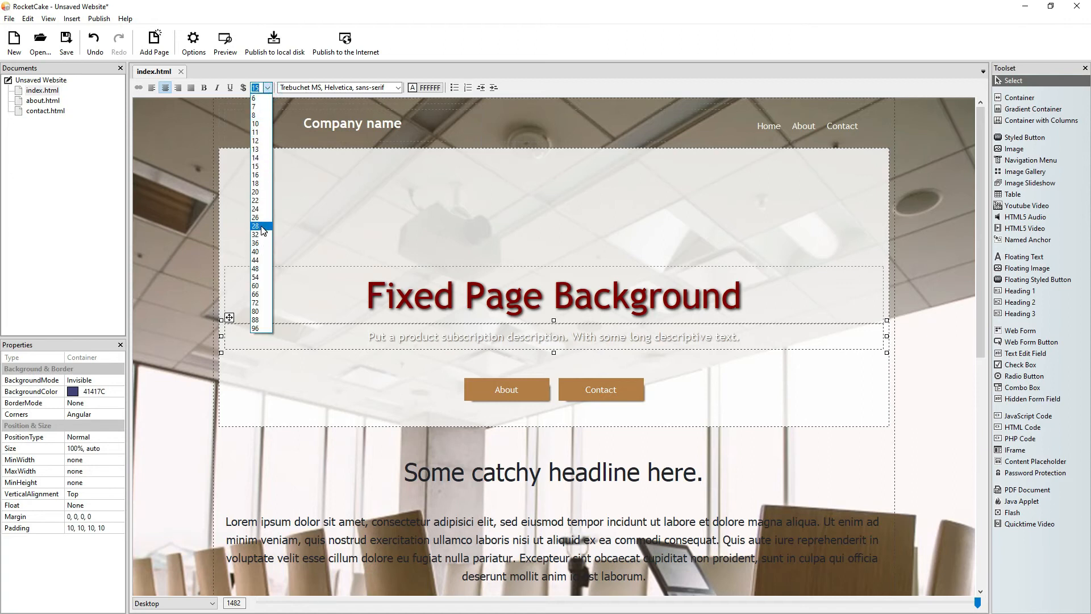
click(256, 226)
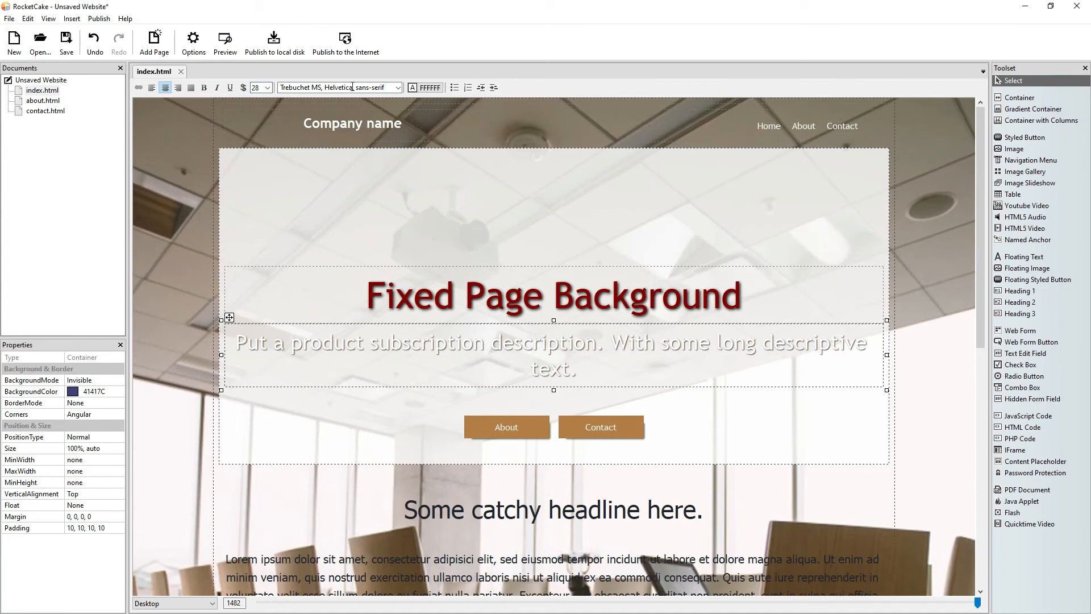
click(424, 87)
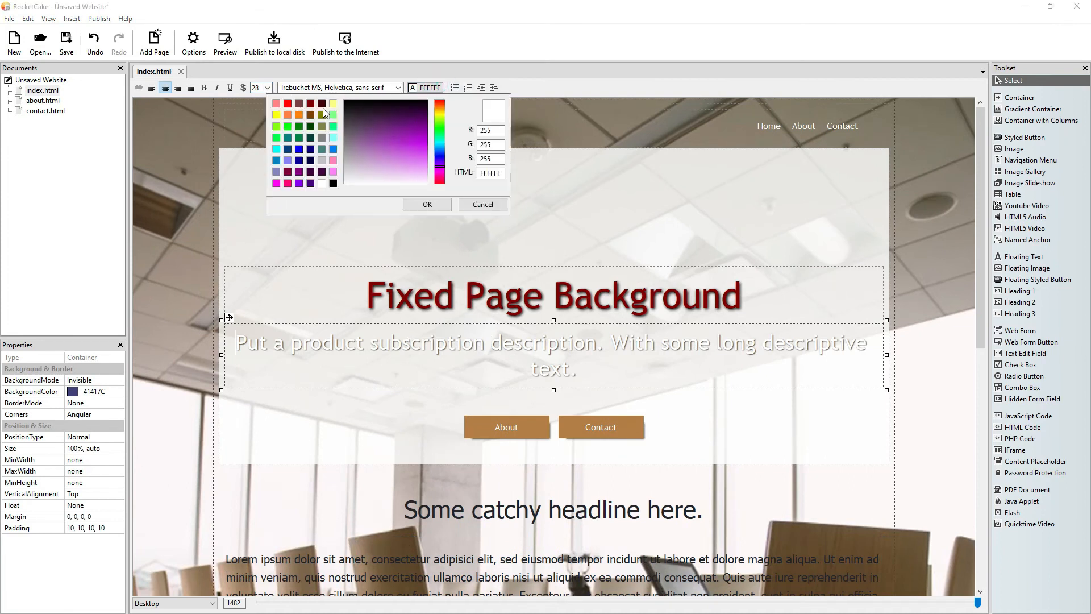
click(426, 203)
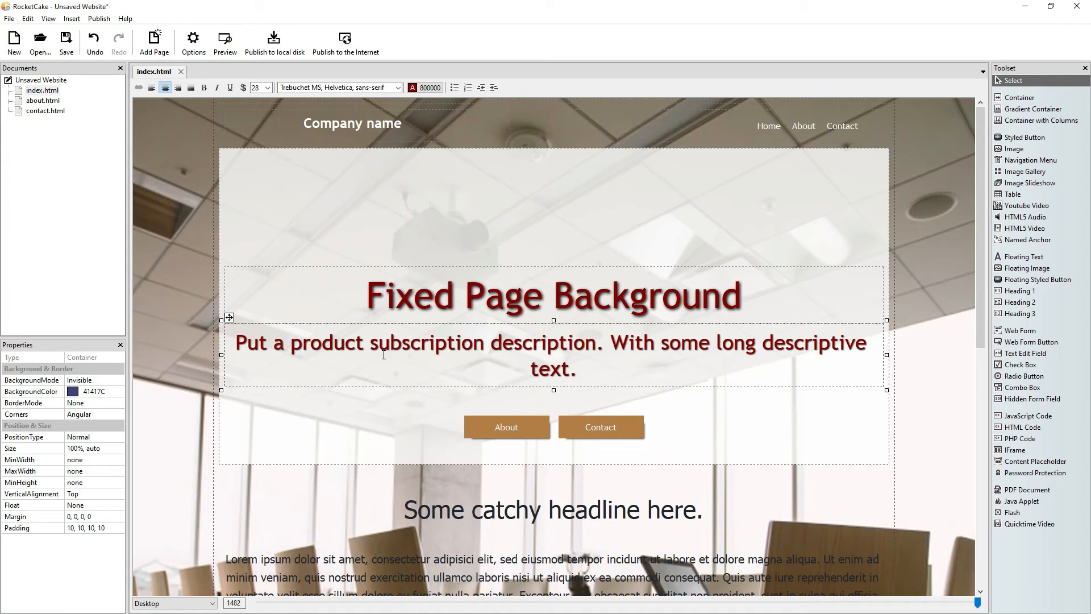
drag(365, 342, 567, 369)
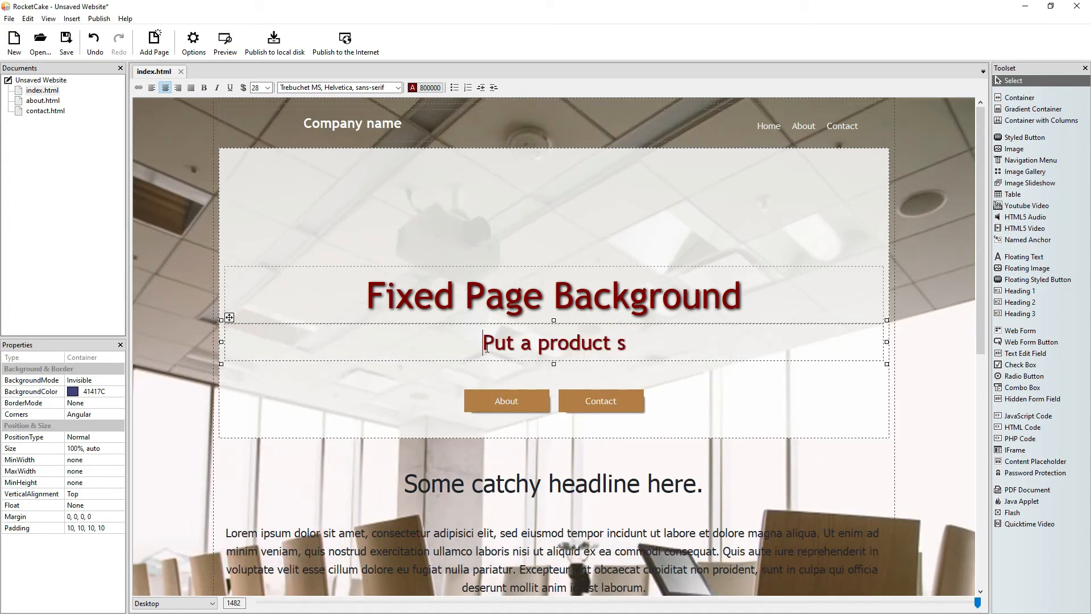
Replace the description with centered 'body { background-attachment: fixed; }'
key(ctrl+a)
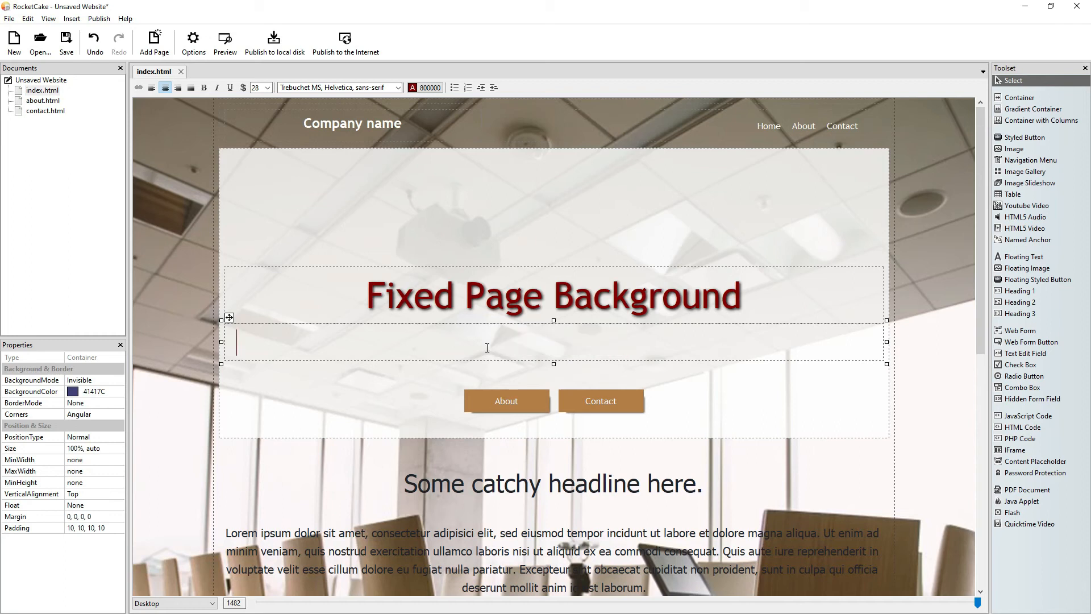
text(body)
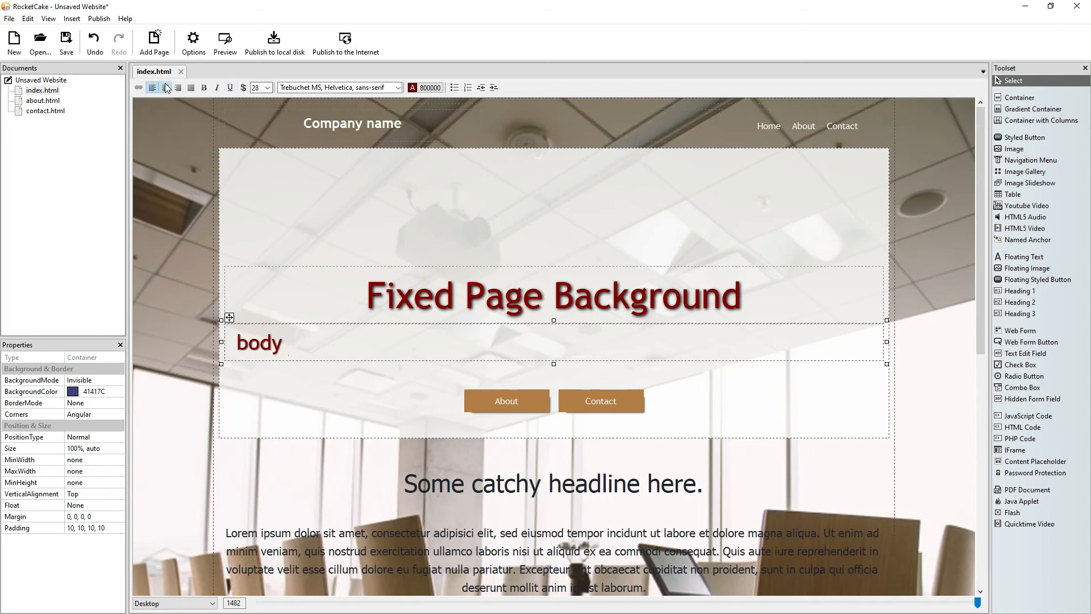
click(164, 88)
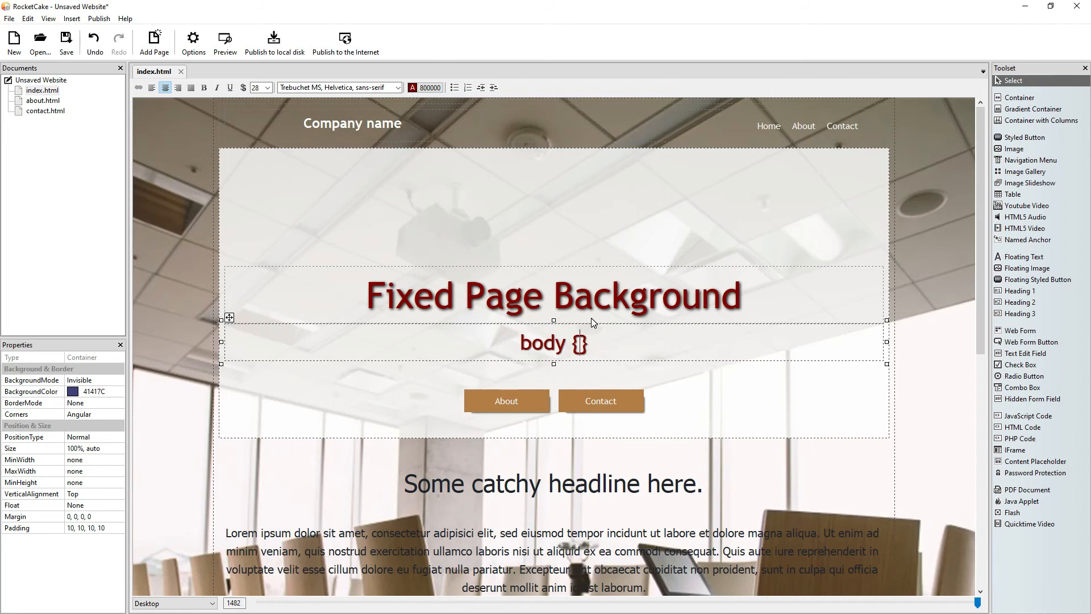
text(b)
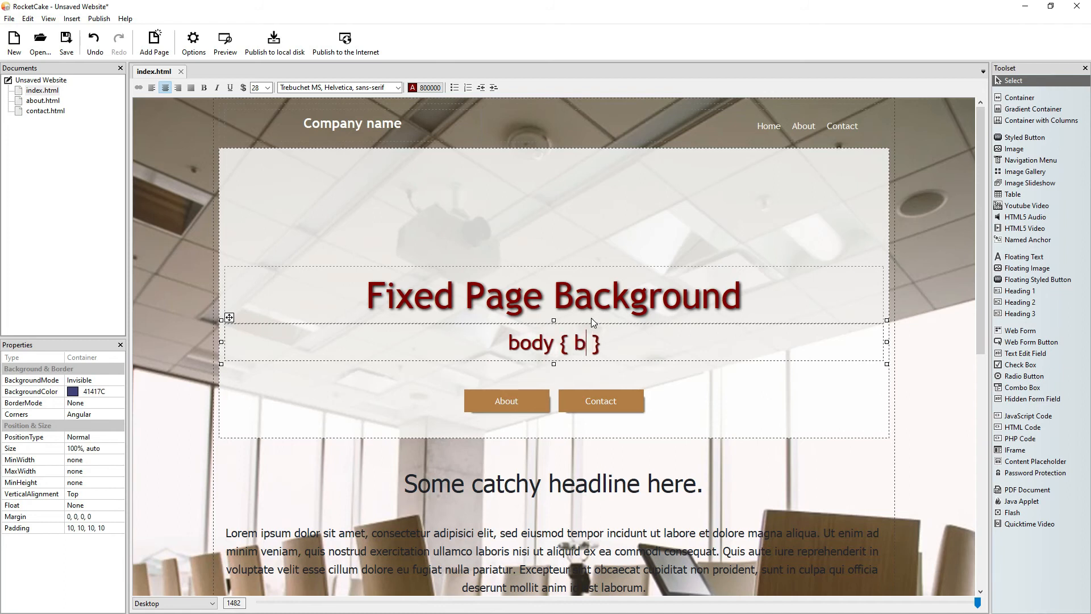
text(ackgroud)
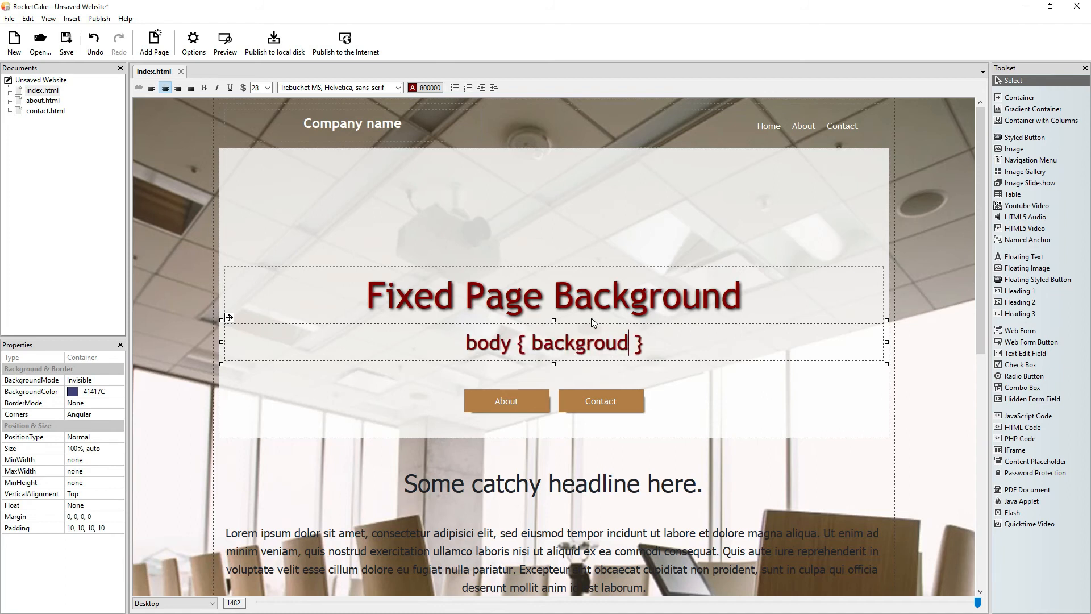
text(-attachme)
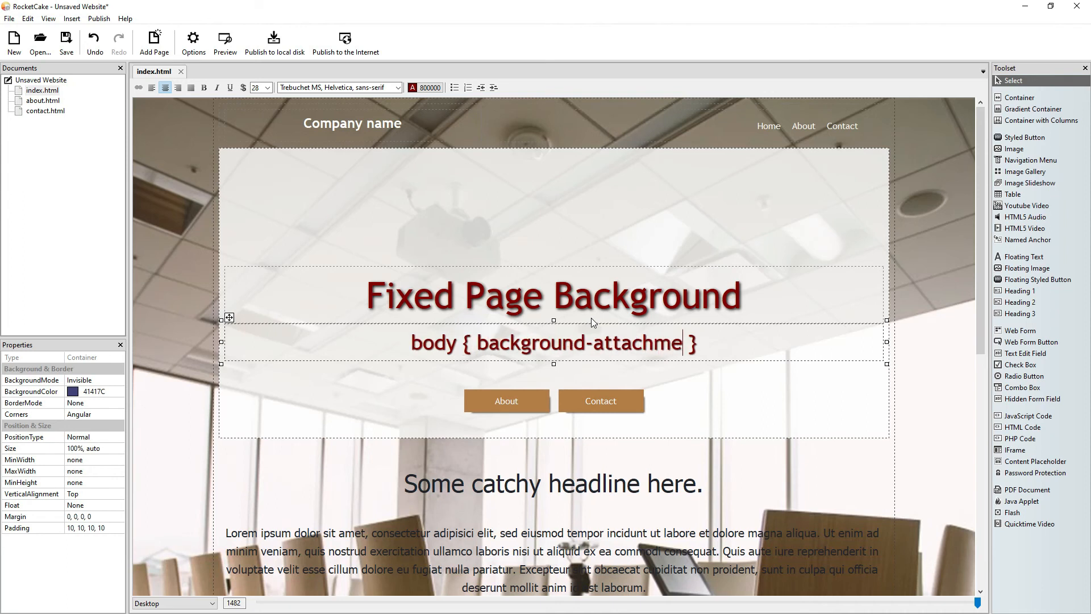
text(nt: f)
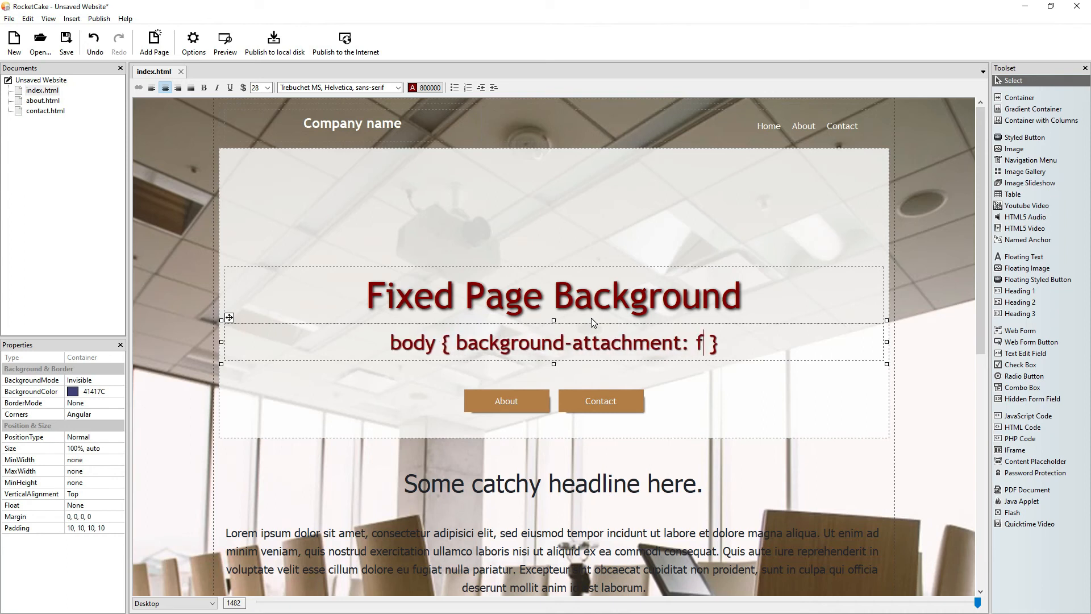
text(ixed;)
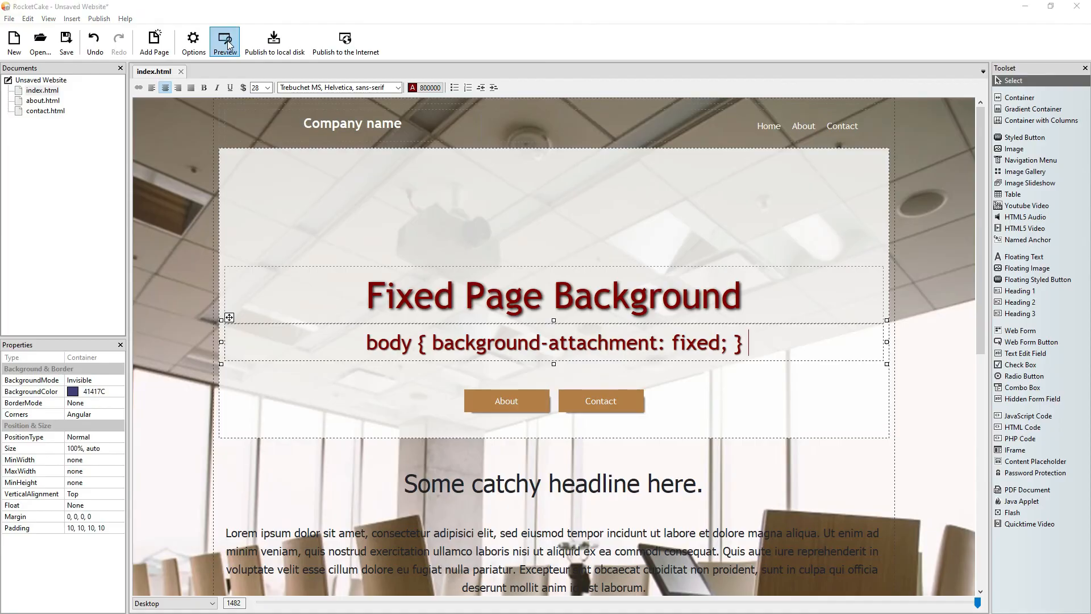
click(224, 42)
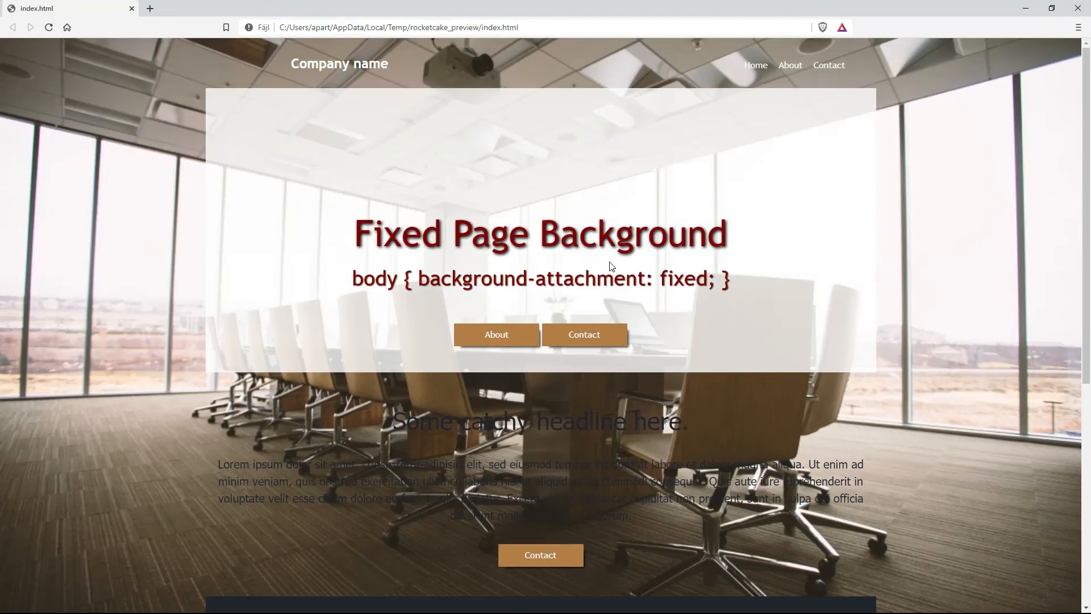
scroll(down, 3)
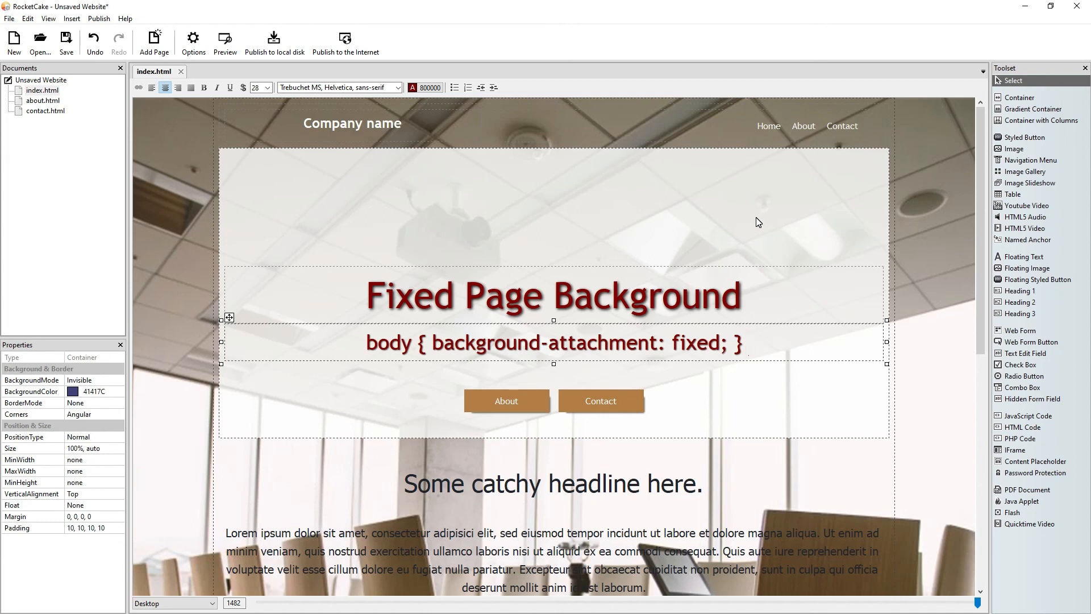
scroll(down, 3)
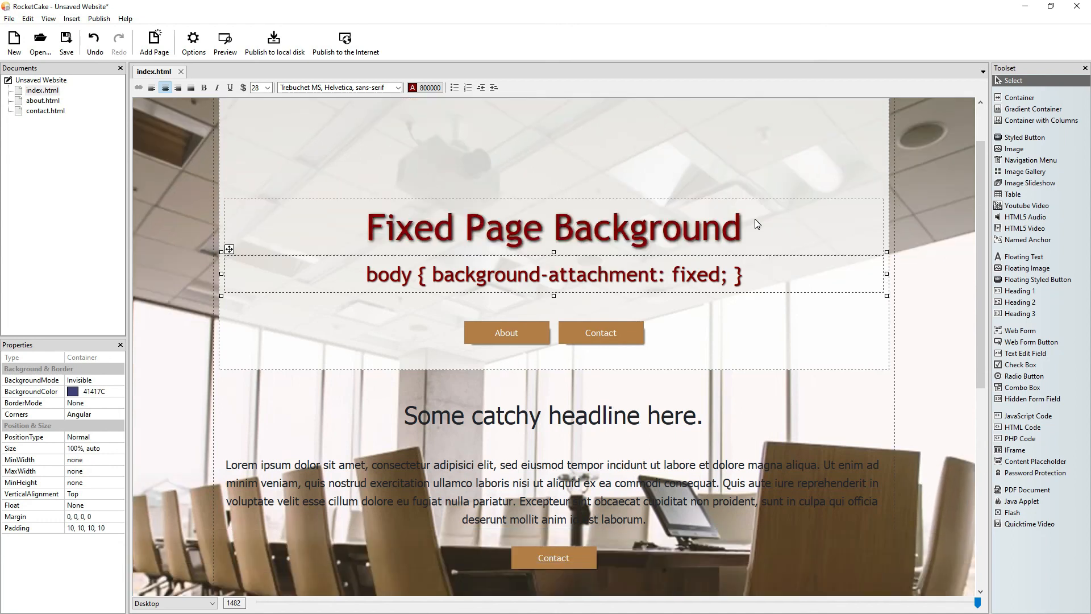
scroll(down, 3)
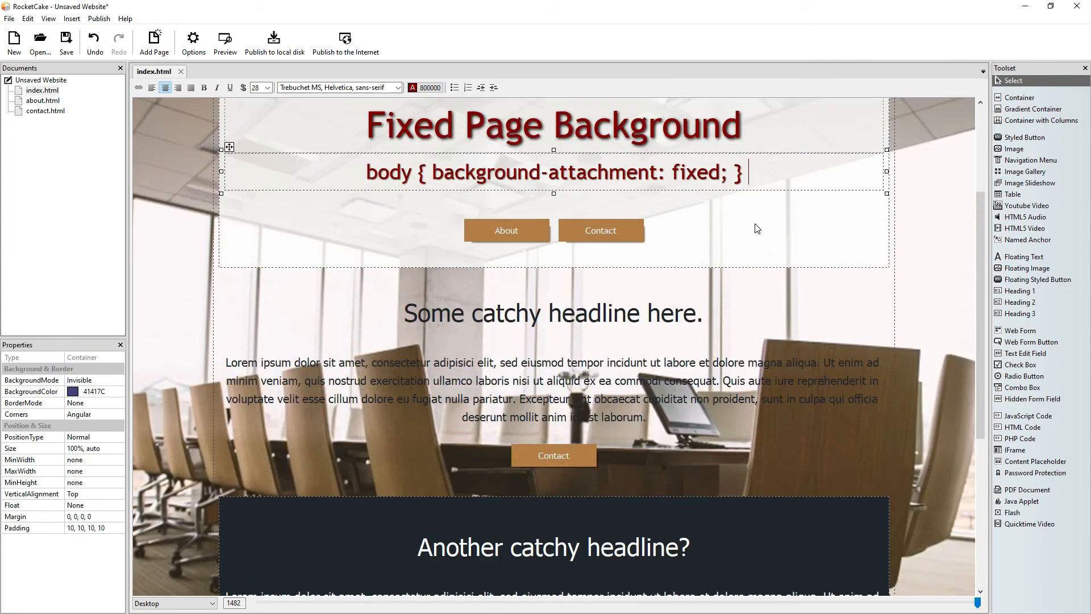